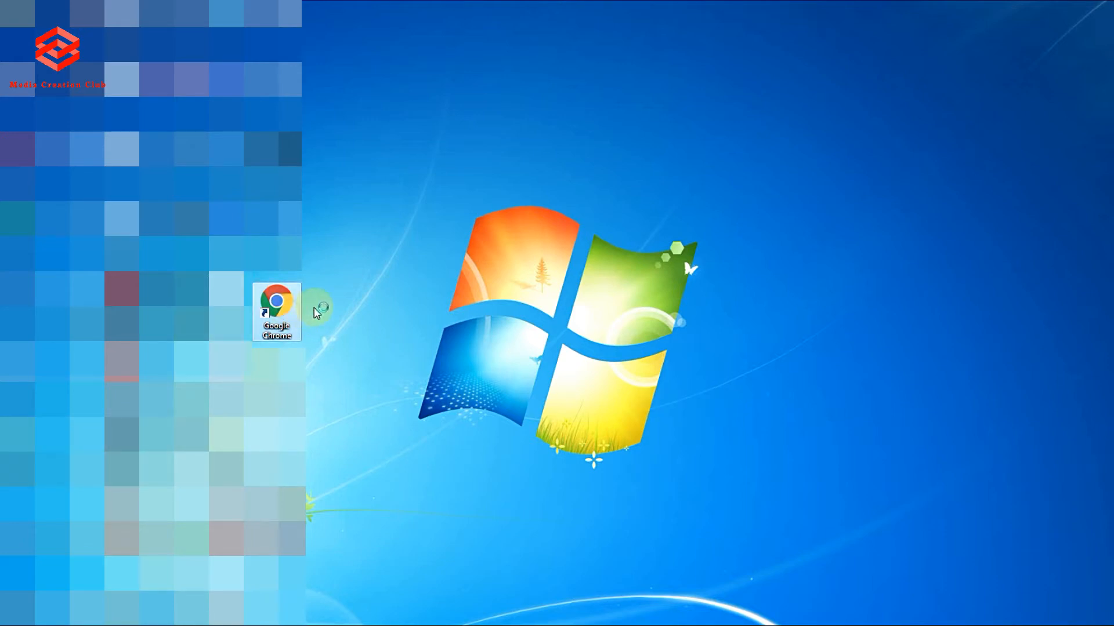
mouse_move(316, 313)
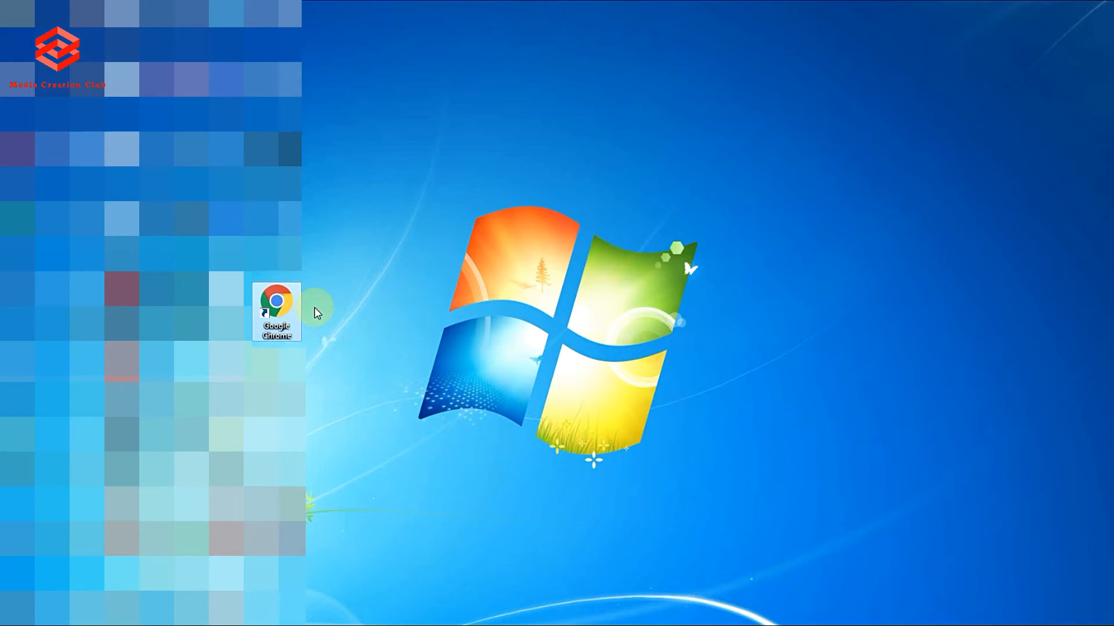
Step: Launch Google Chrome from its desktop shortcut
double_click(276, 302)
text(r)
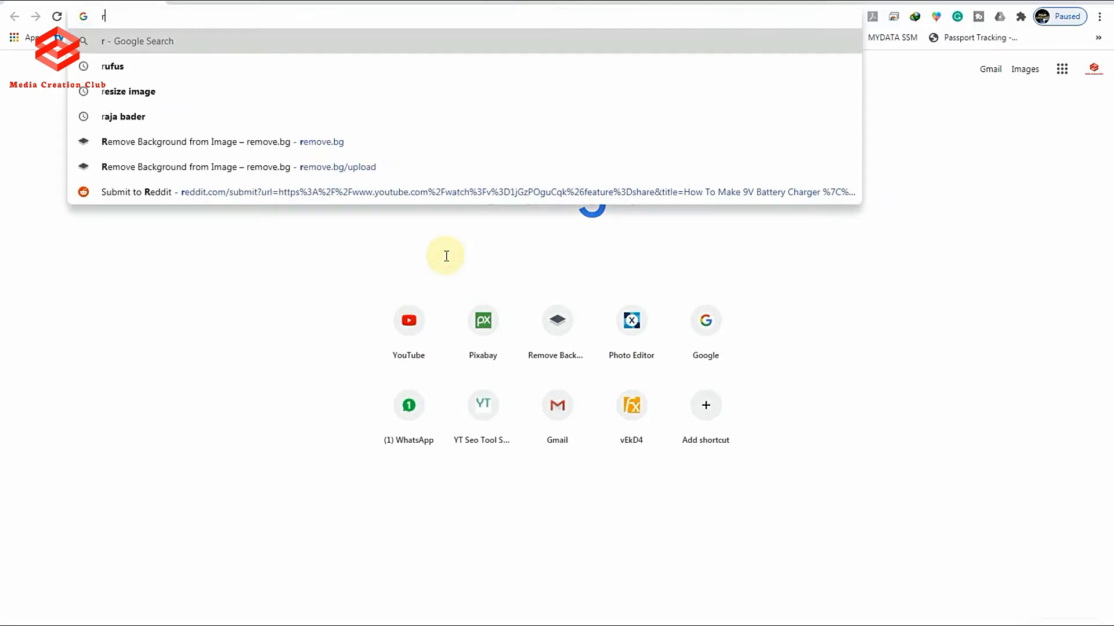
Step: Run a Google search for 'rufus' from the Chrome address bar
text(u)
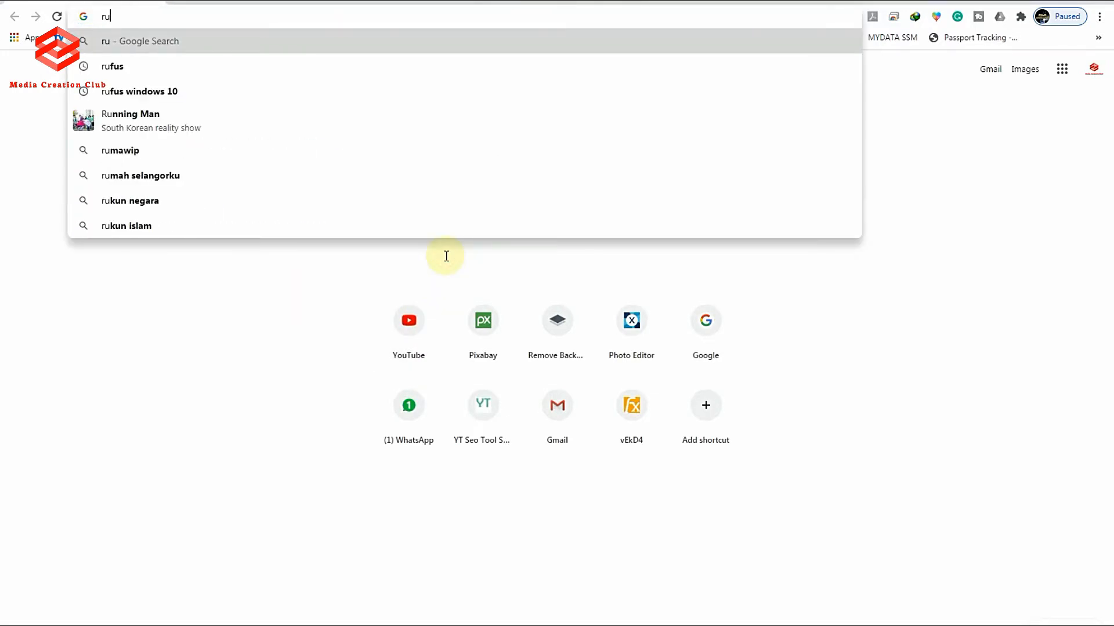
text(fus)
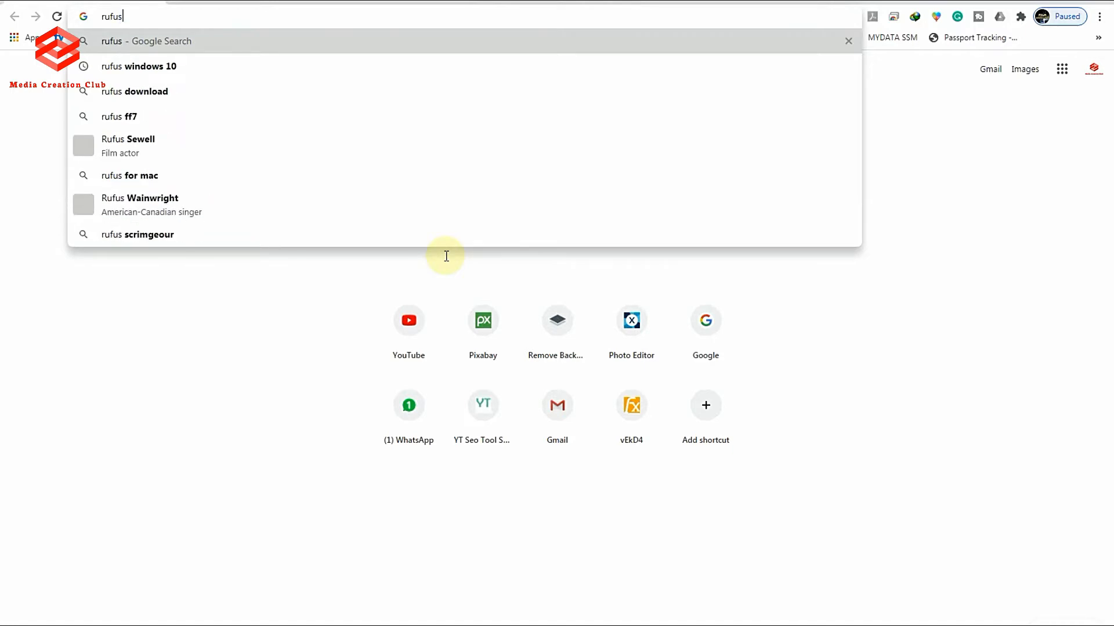
key(Return)
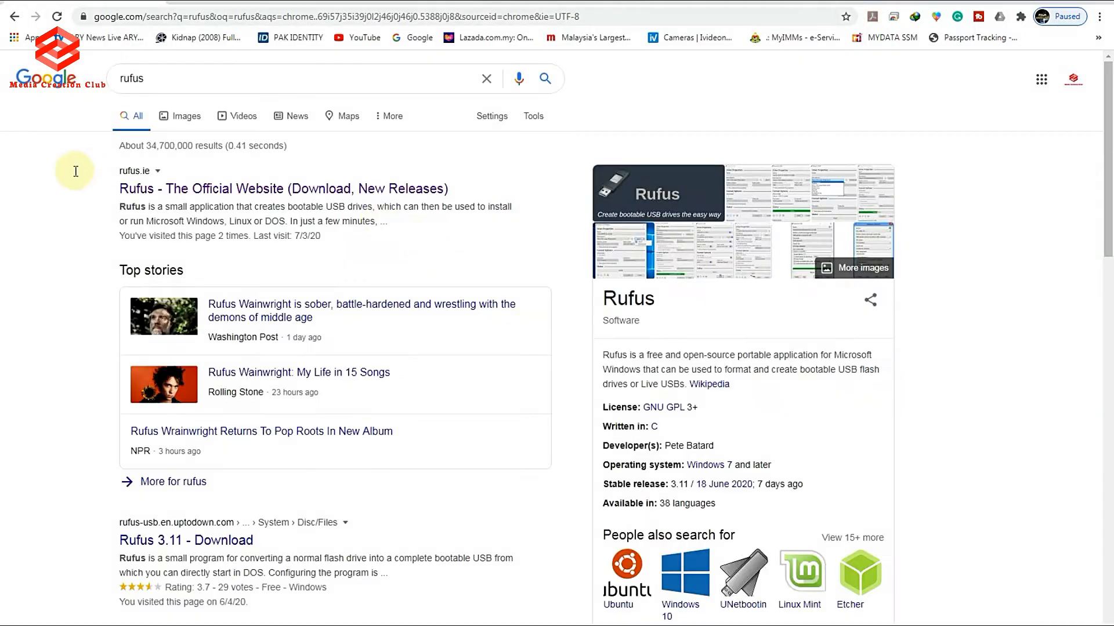
mouse_move(155, 187)
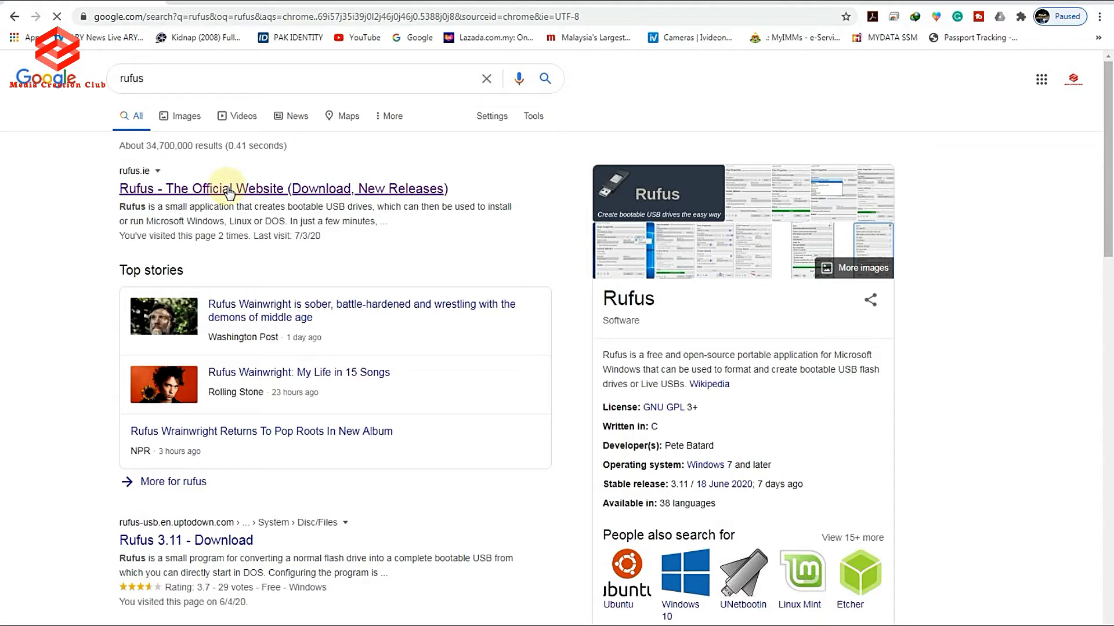
Step: Open the rufus.ie result and scroll to the Rufus 3.11 download section
click(228, 188)
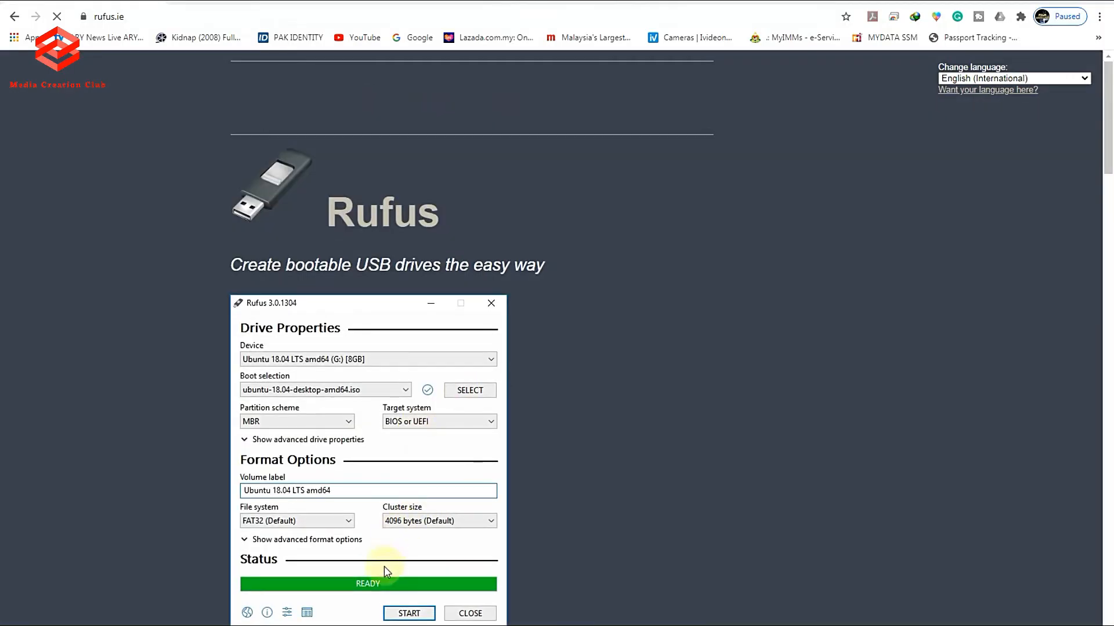
scroll(down, 3)
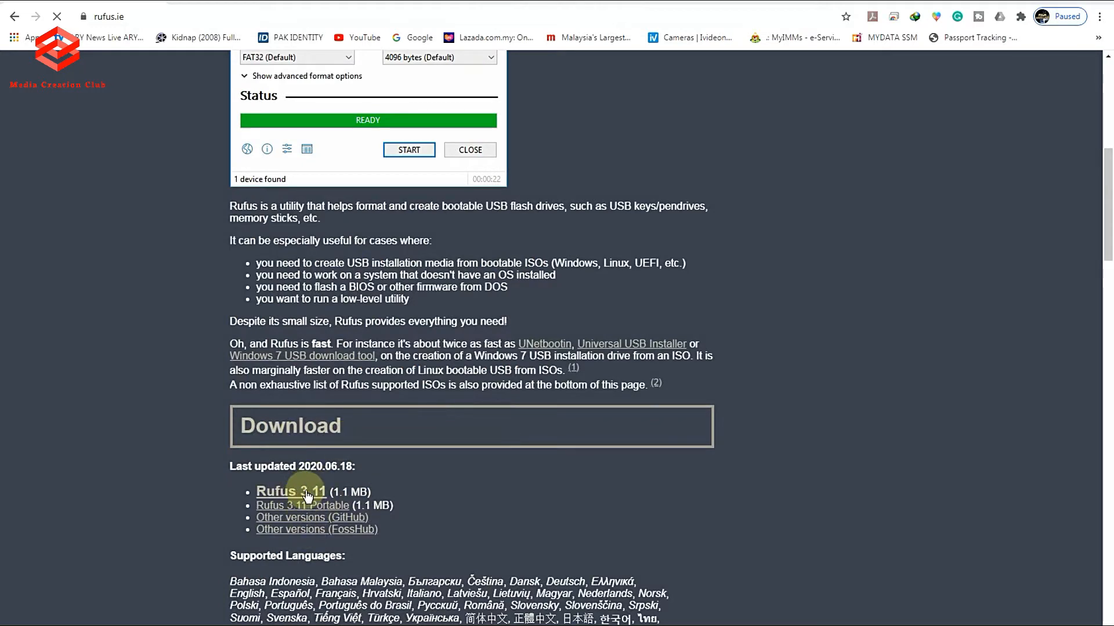
mouse_move(296, 497)
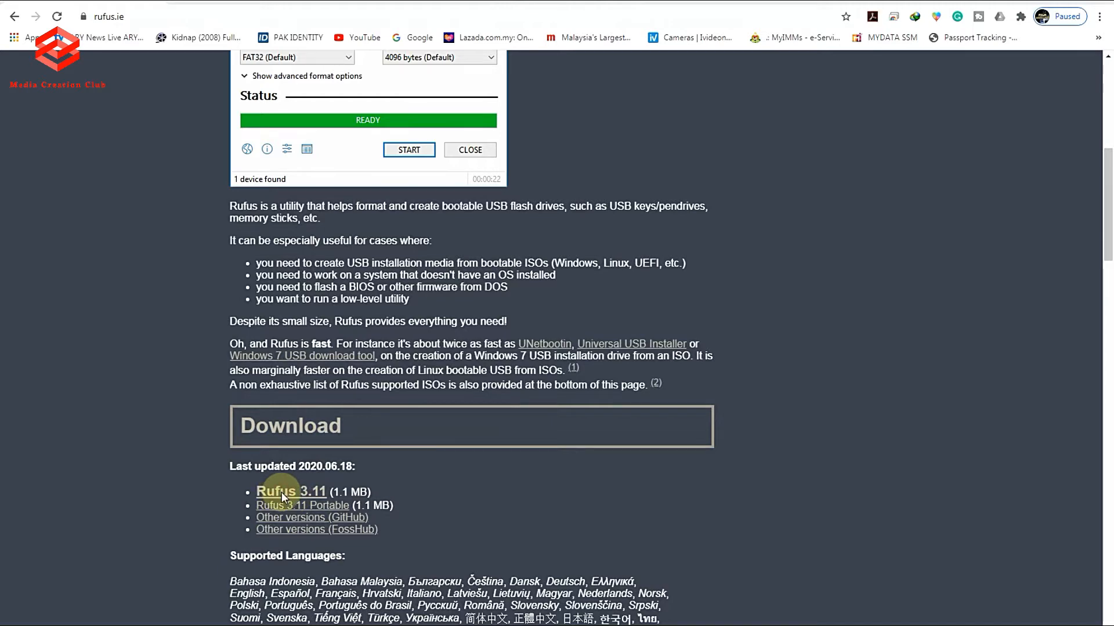
Step: Download rufus-3.11.exe from the Rufus 3.11 link through IDM
click(291, 492)
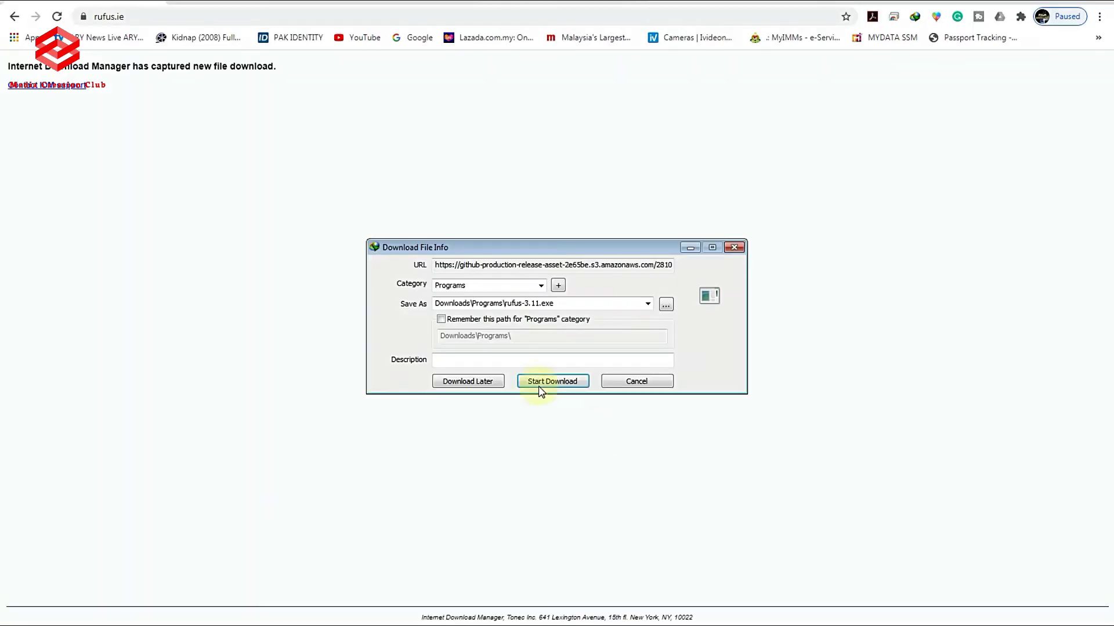
click(551, 382)
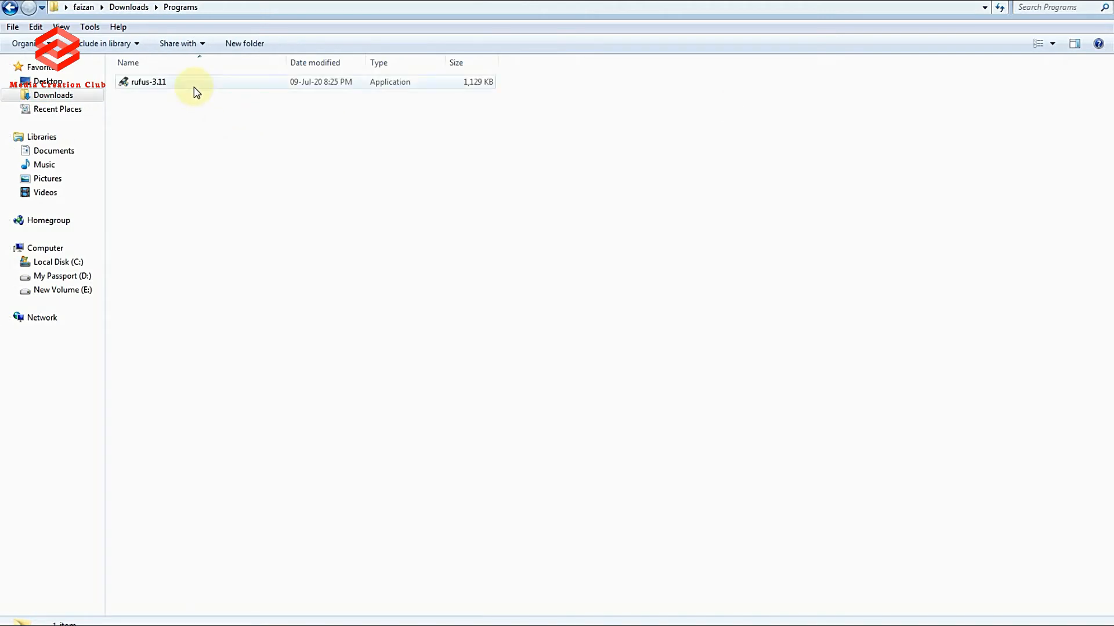
Step: Select rufus-3.11 in Downloads\Programs with the GRMCULXFRER (H:) USB drive connected
click(148, 82)
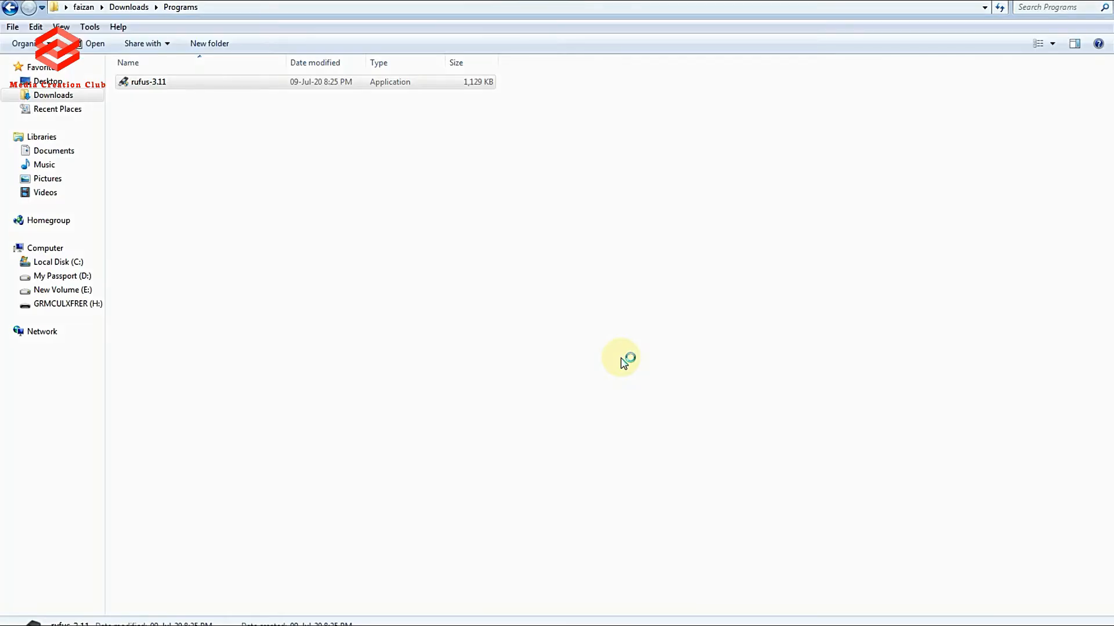
Step: Launch rufus-3.11 with GRMCULXFRER (H:) [4GB] as the device
double_click(149, 82)
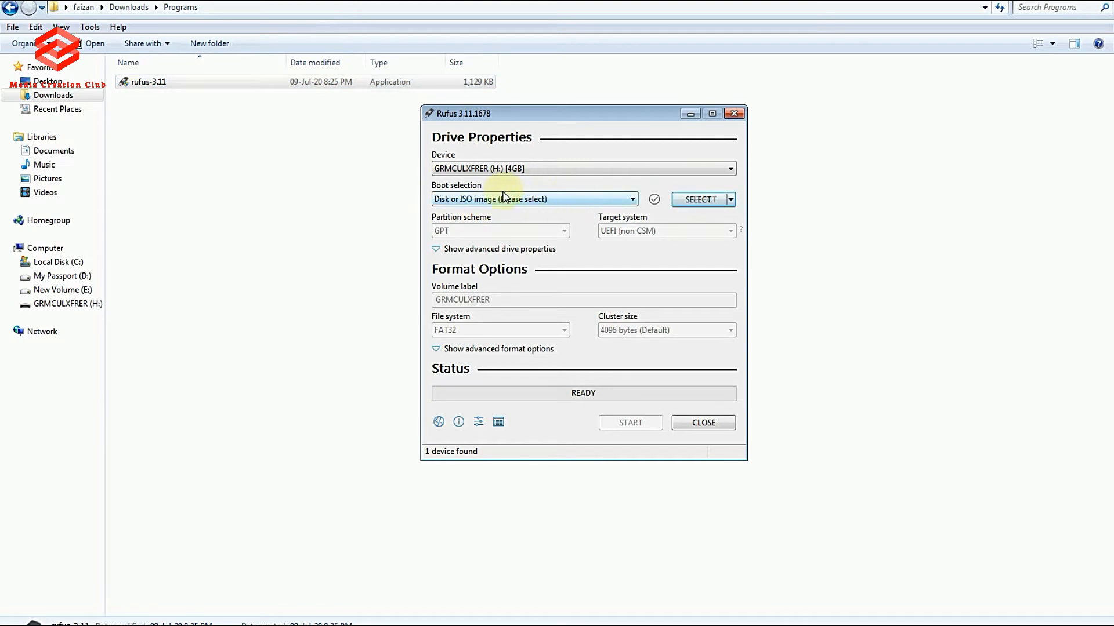
mouse_move(411, 178)
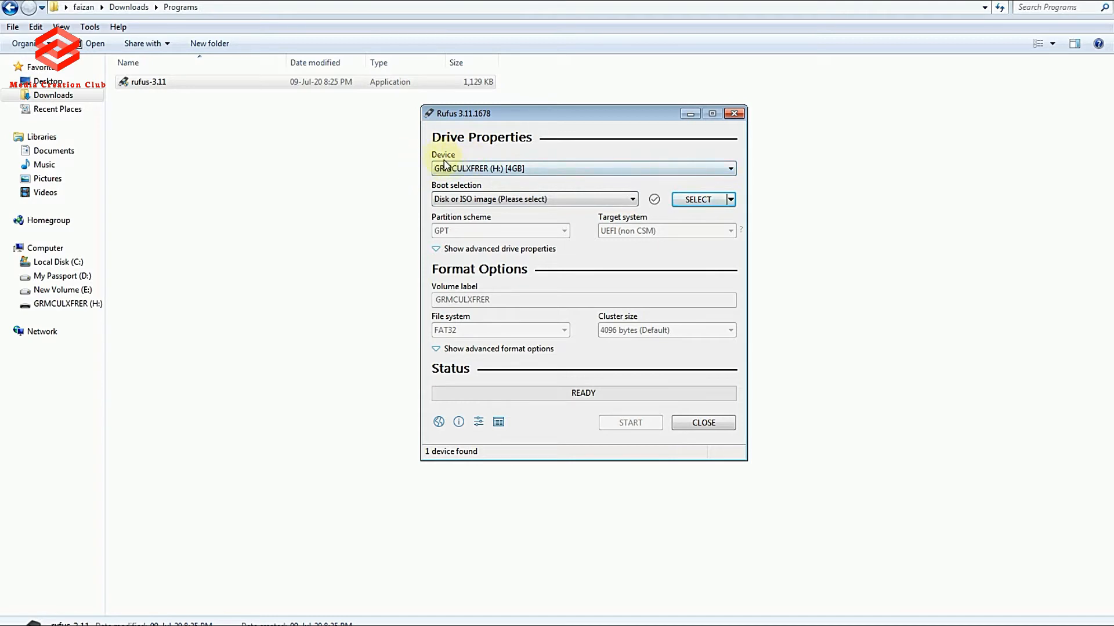
mouse_move(508, 178)
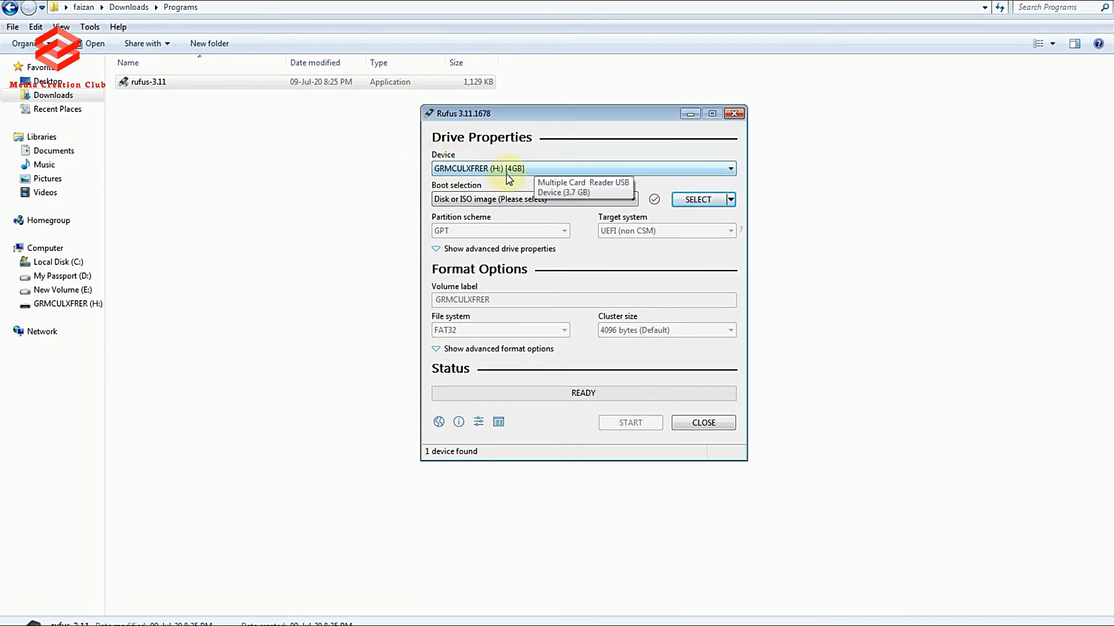
mouse_move(490, 171)
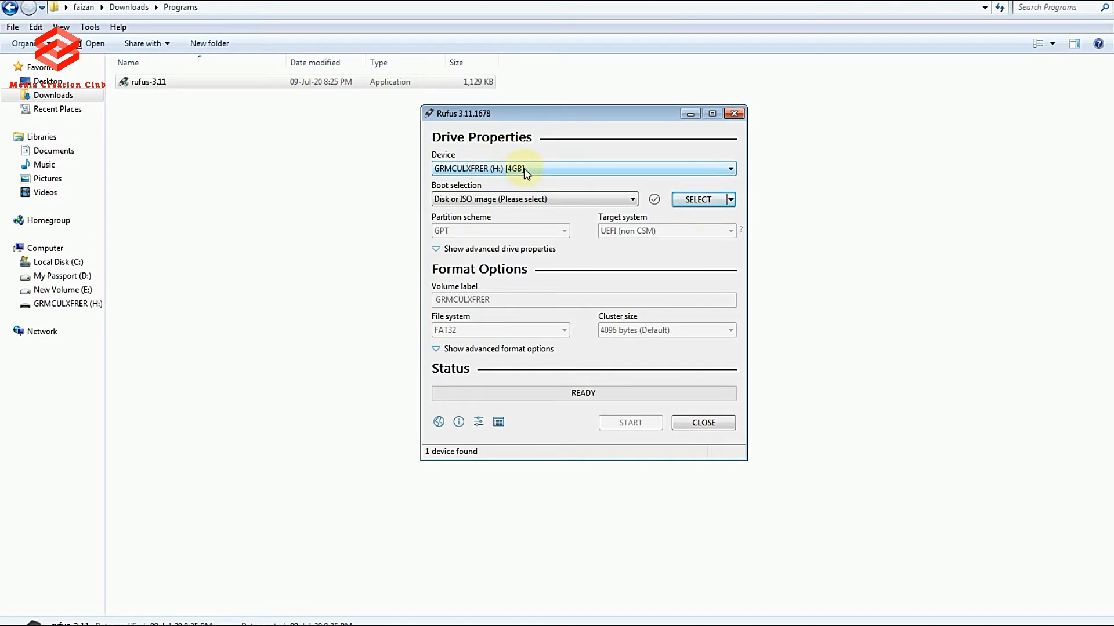
click(438, 421)
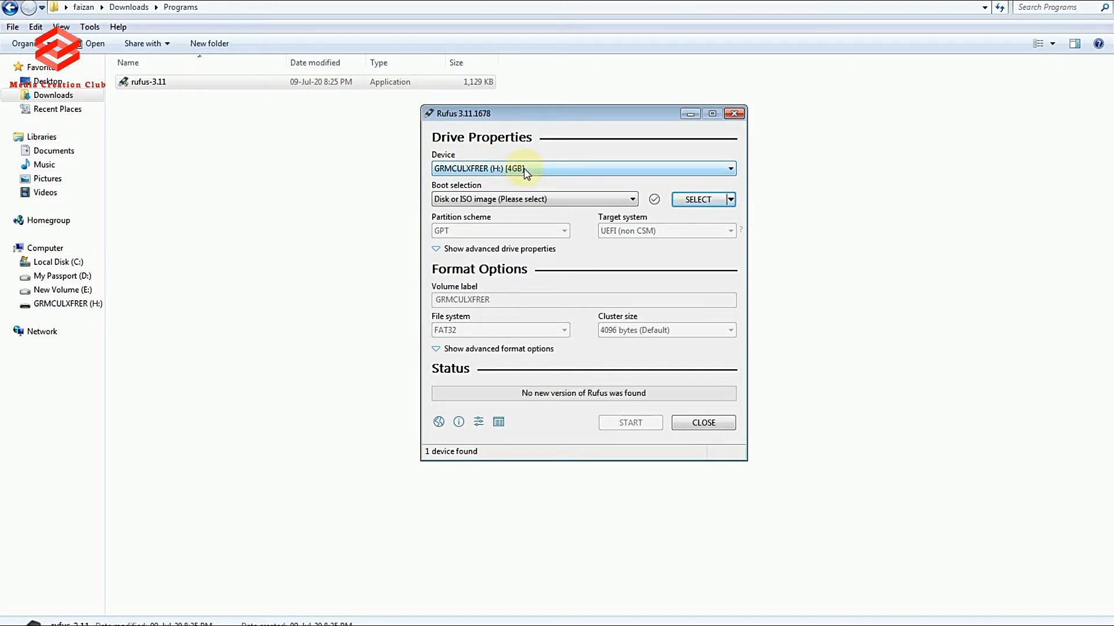
mouse_move(493, 174)
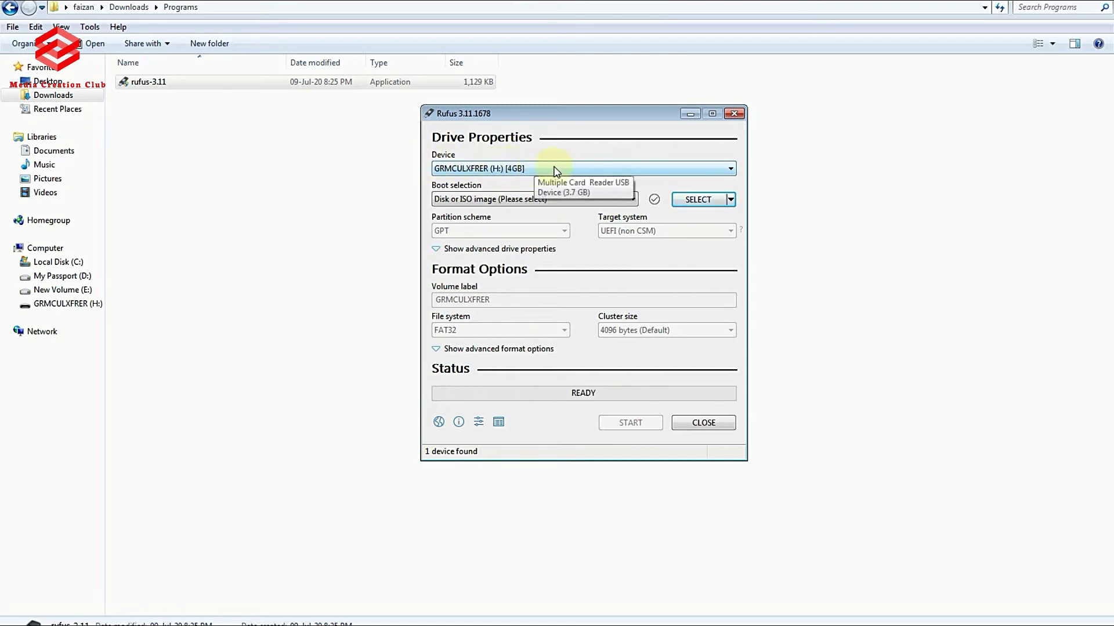
mouse_move(531, 175)
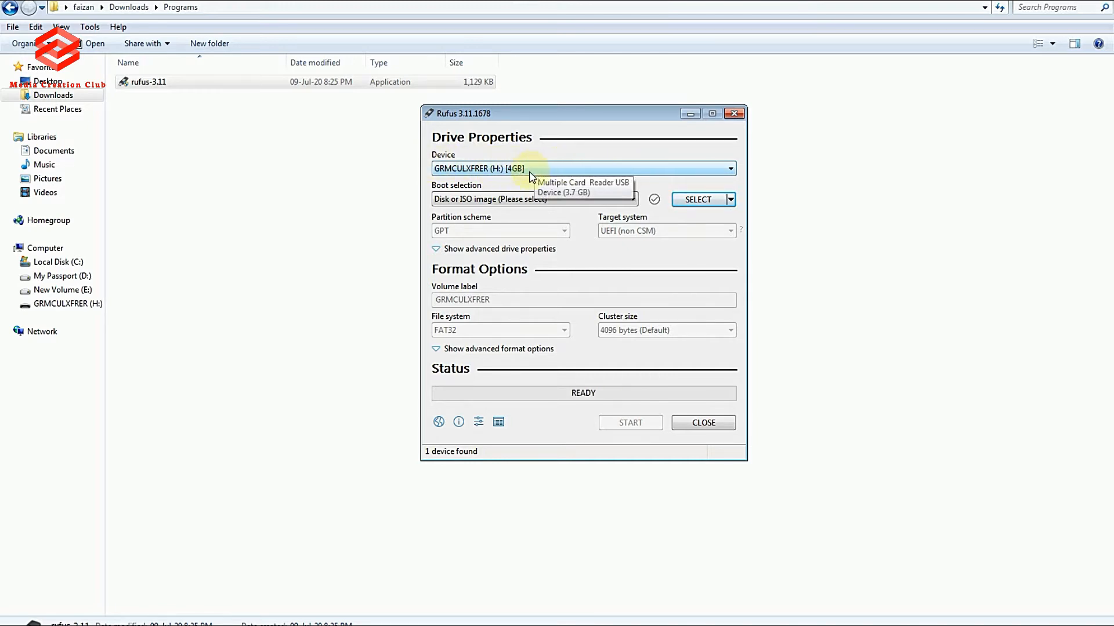
mouse_move(695, 172)
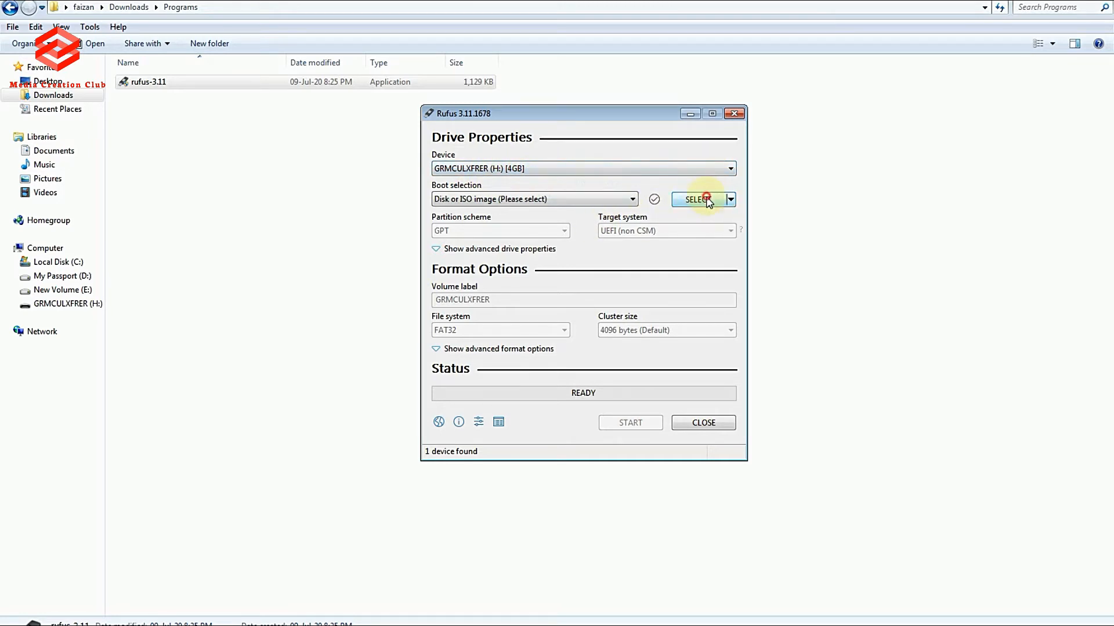
Step: Open the boot image browser and navigate into the kashif pc folder
click(696, 199)
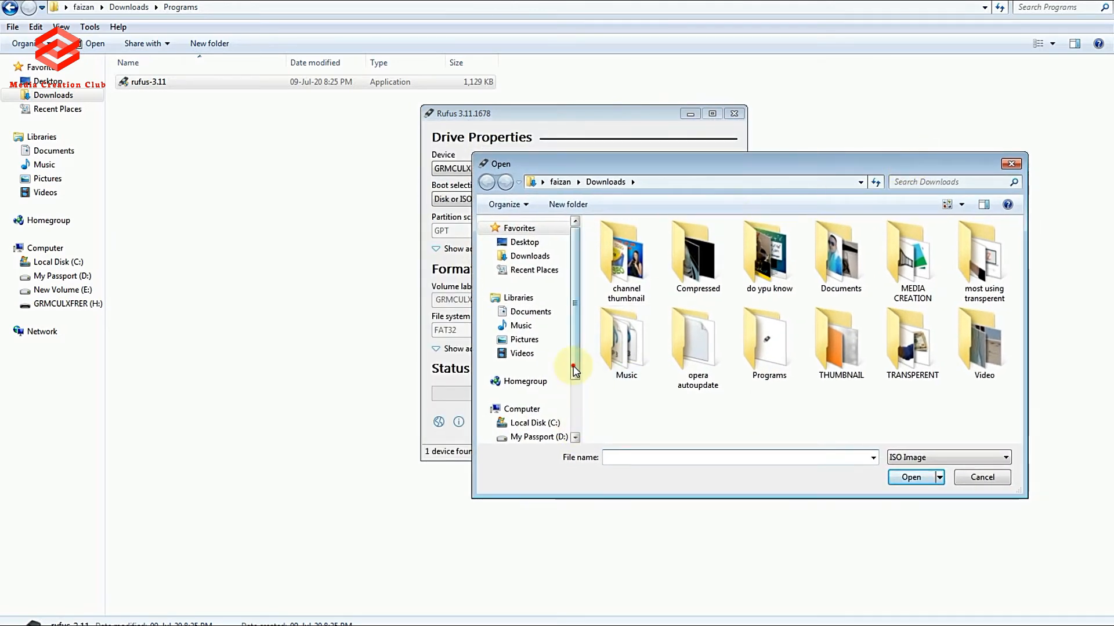
scroll(down, 3)
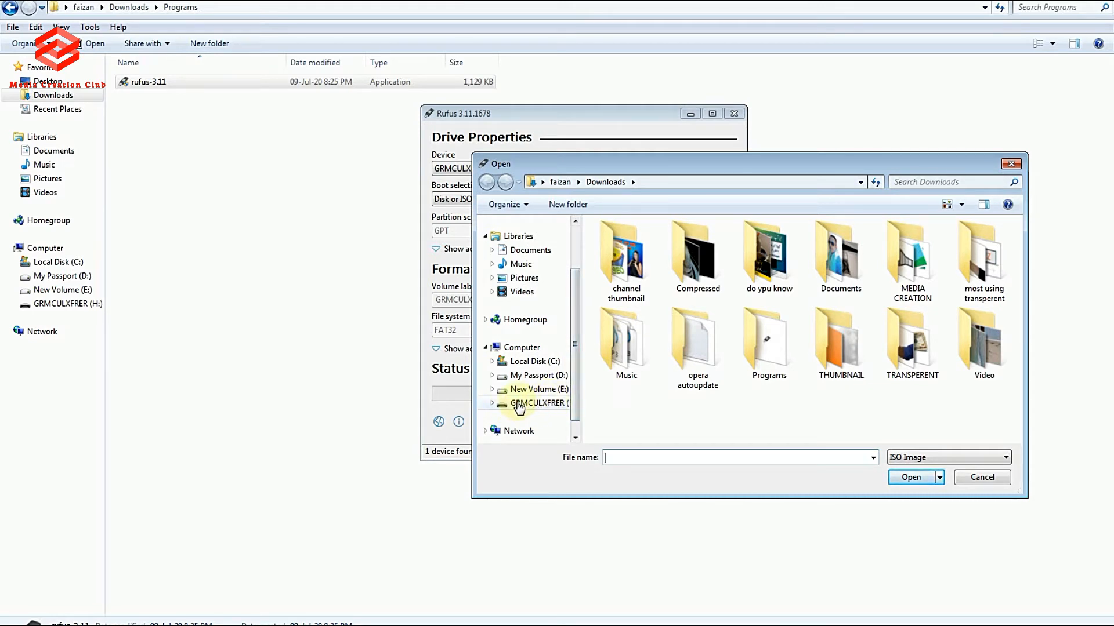
mouse_move(531, 377)
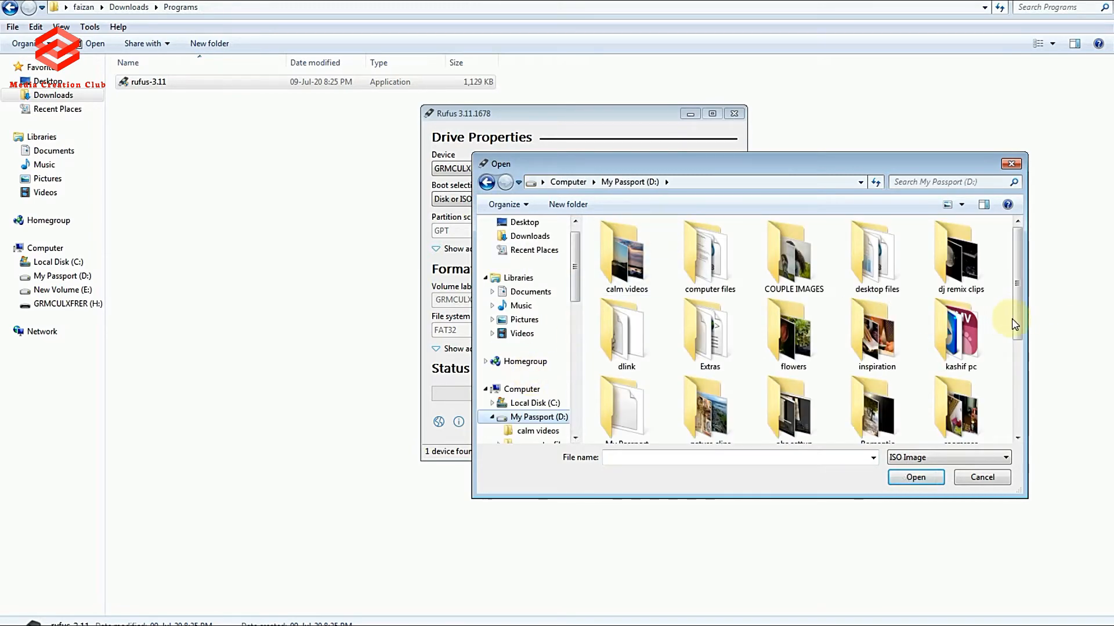
scroll(down, 3)
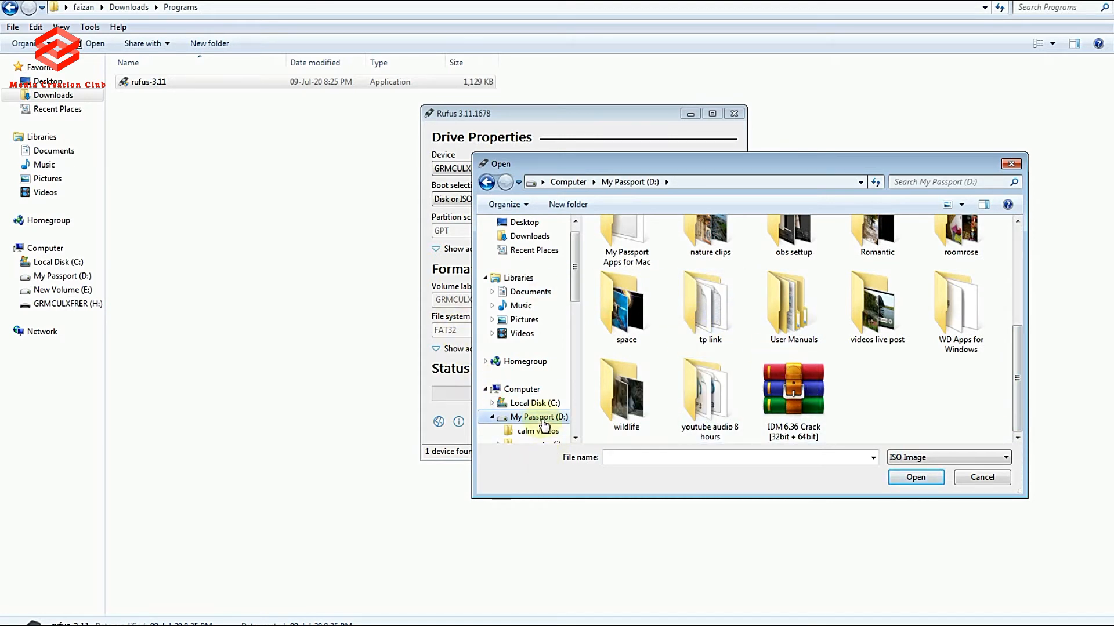
mouse_move(1025, 366)
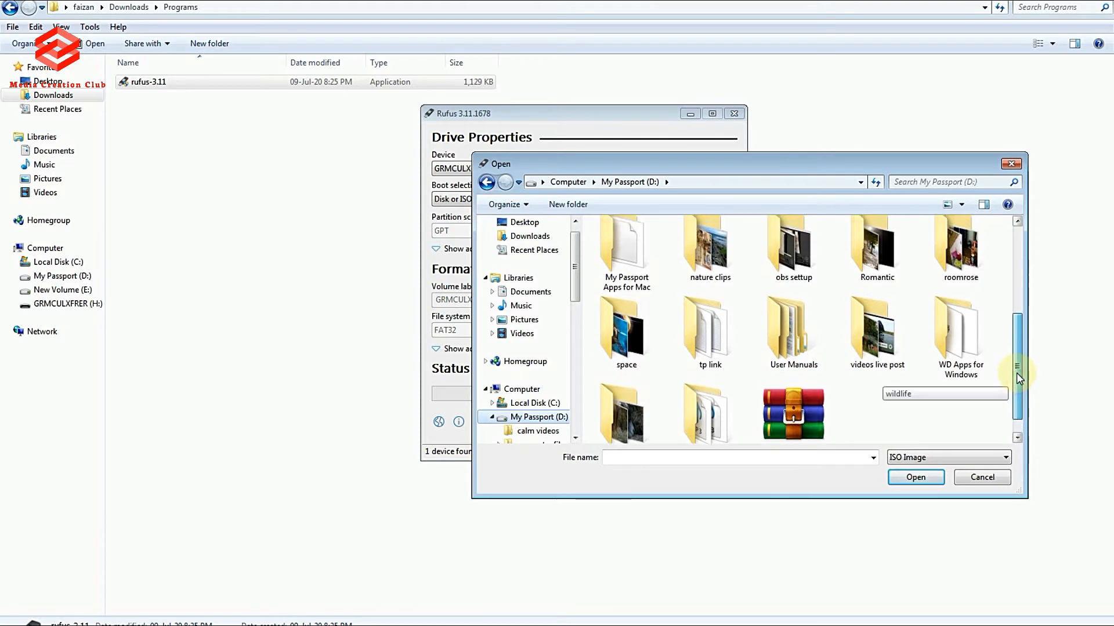
scroll(up, 3)
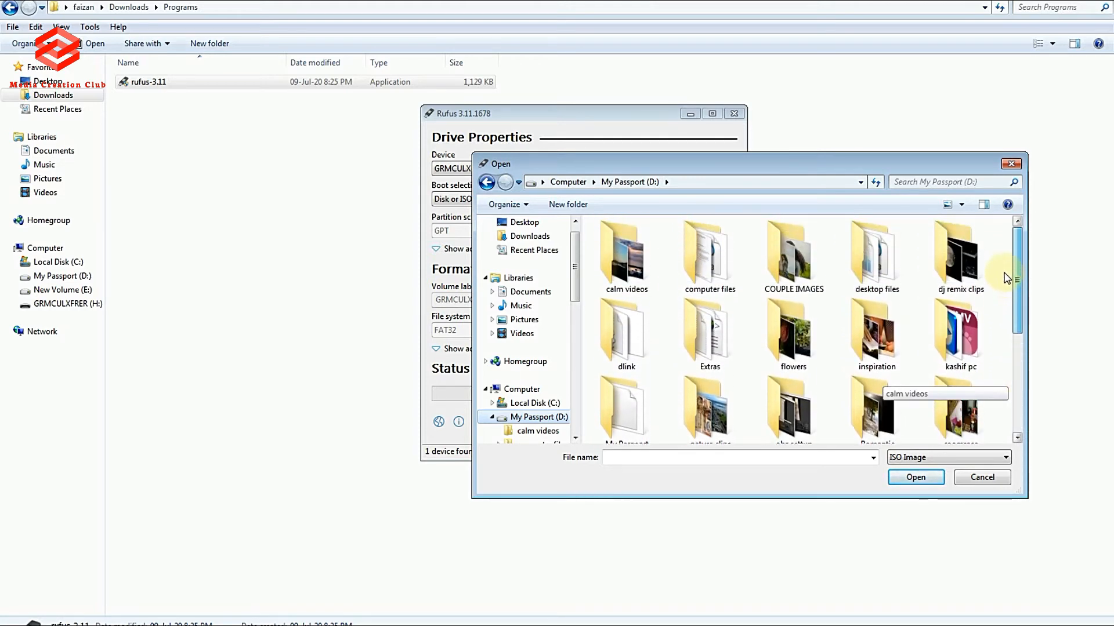
mouse_move(959, 259)
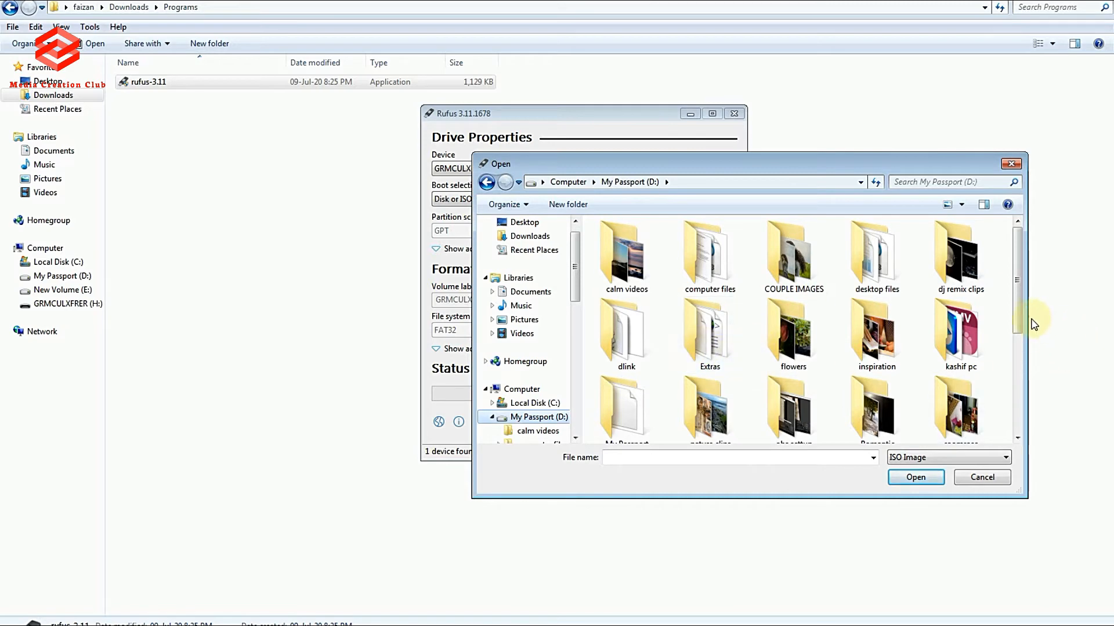
double_click(959, 326)
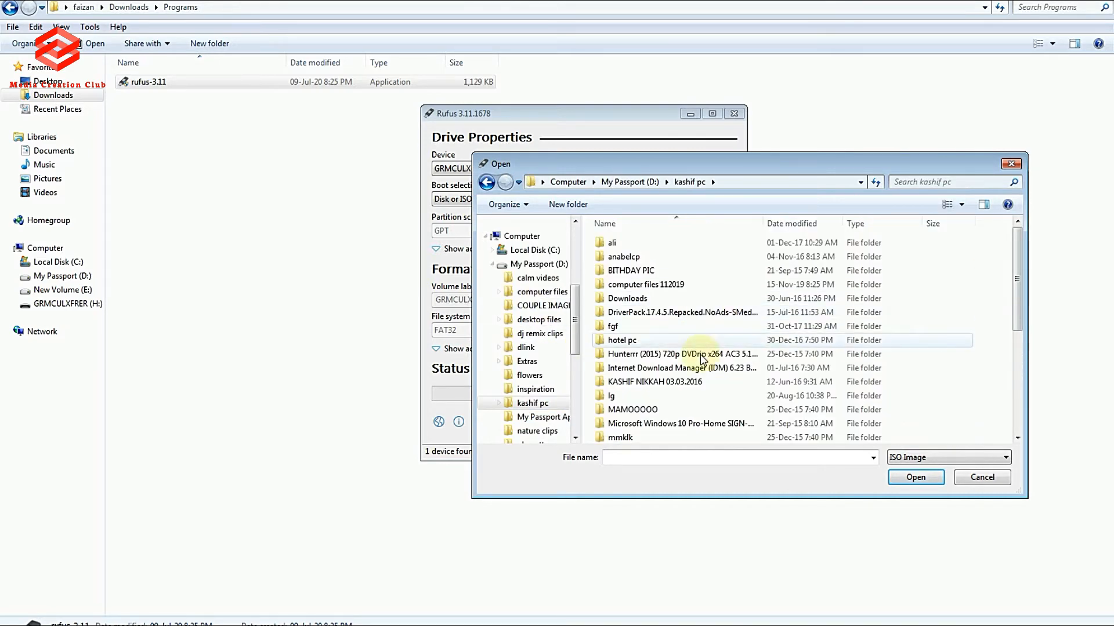
scroll(down, 3)
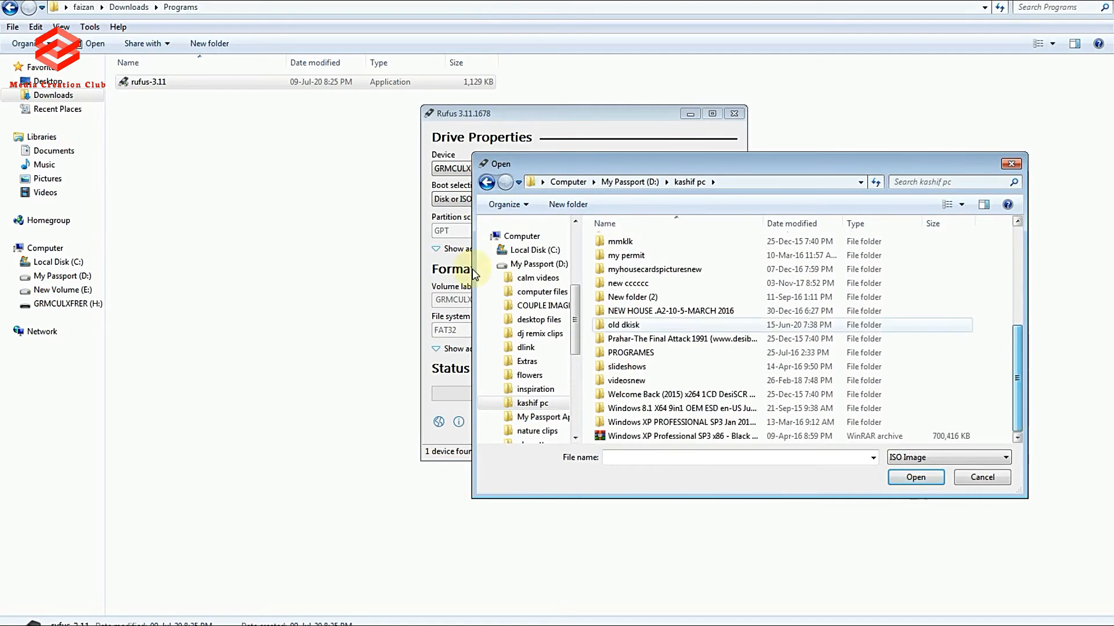
Step: Load the Windows 8.1 Pro 64 Bits image from old dkisk > my softwear
double_click(623, 325)
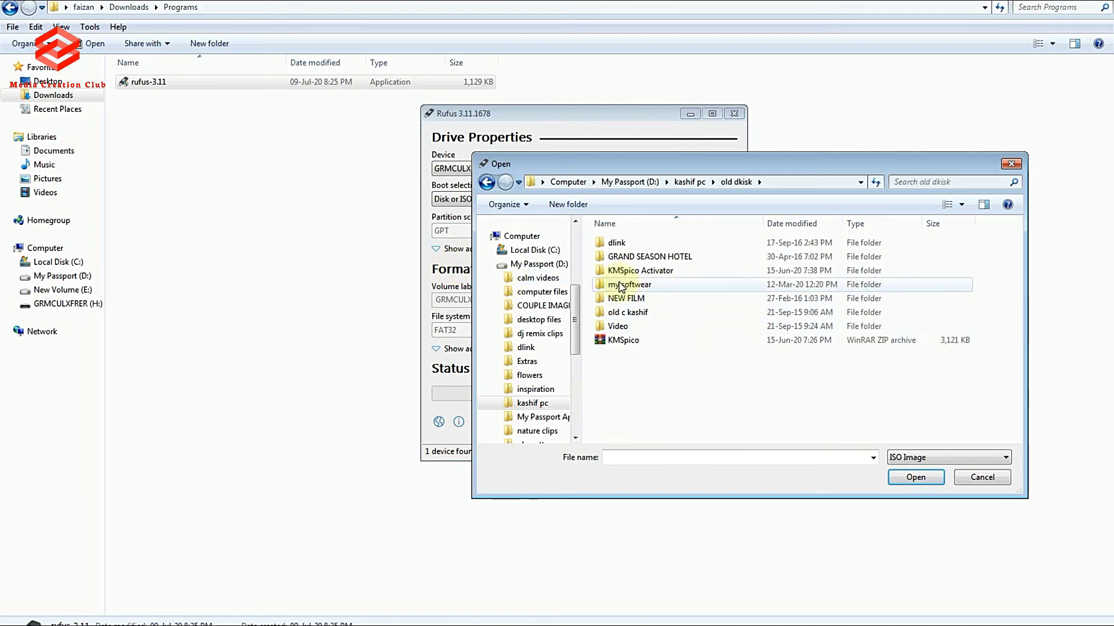
double_click(628, 312)
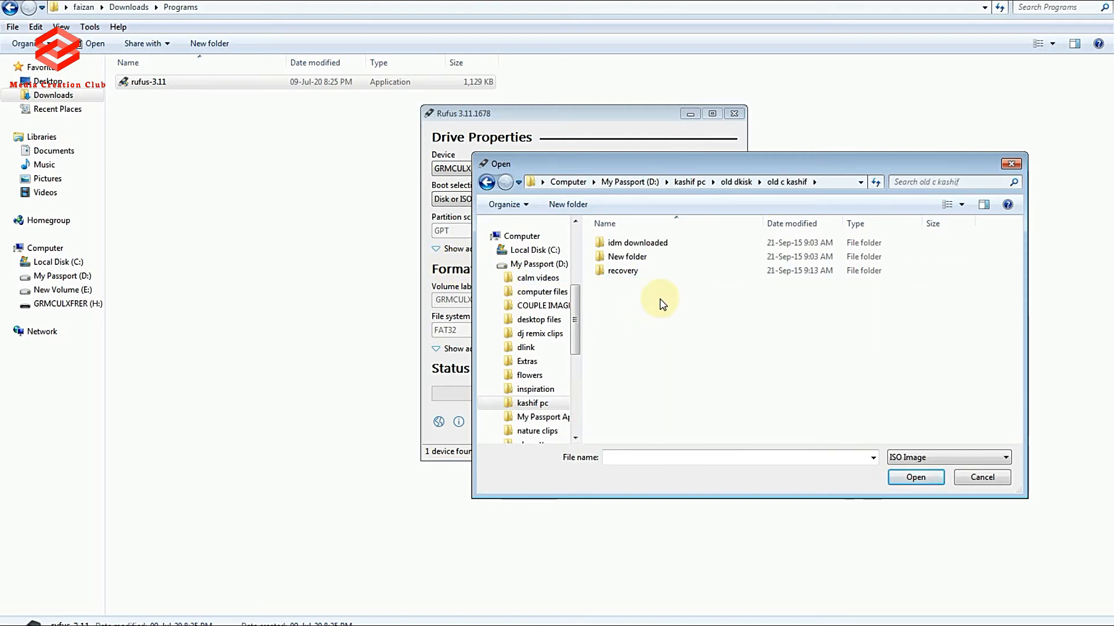
click(487, 181)
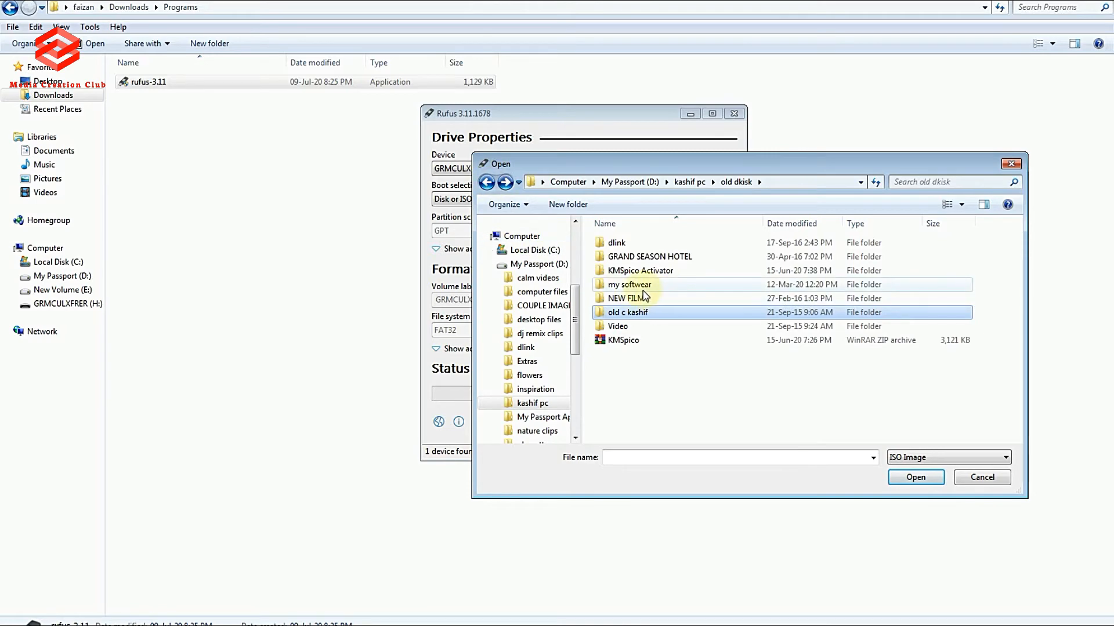
double_click(628, 284)
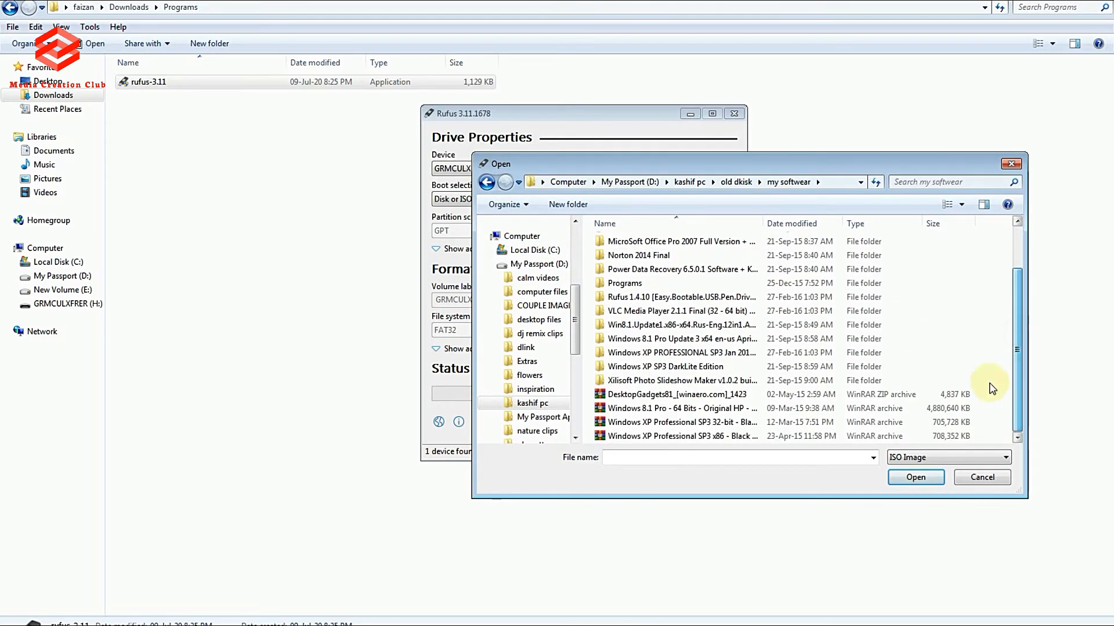
mouse_move(682, 339)
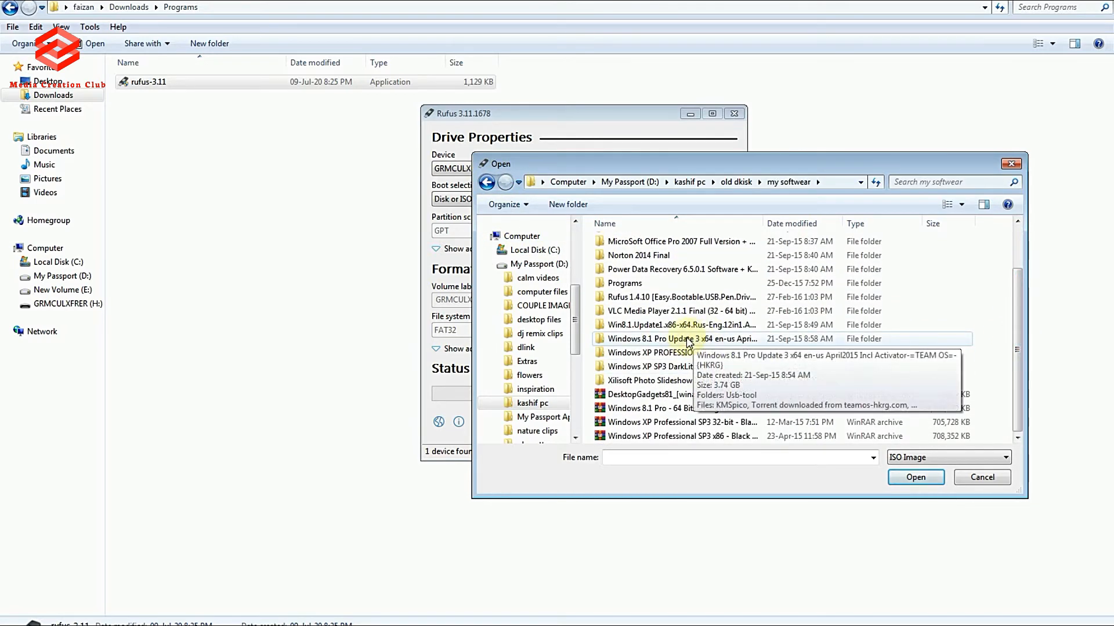
click(667, 409)
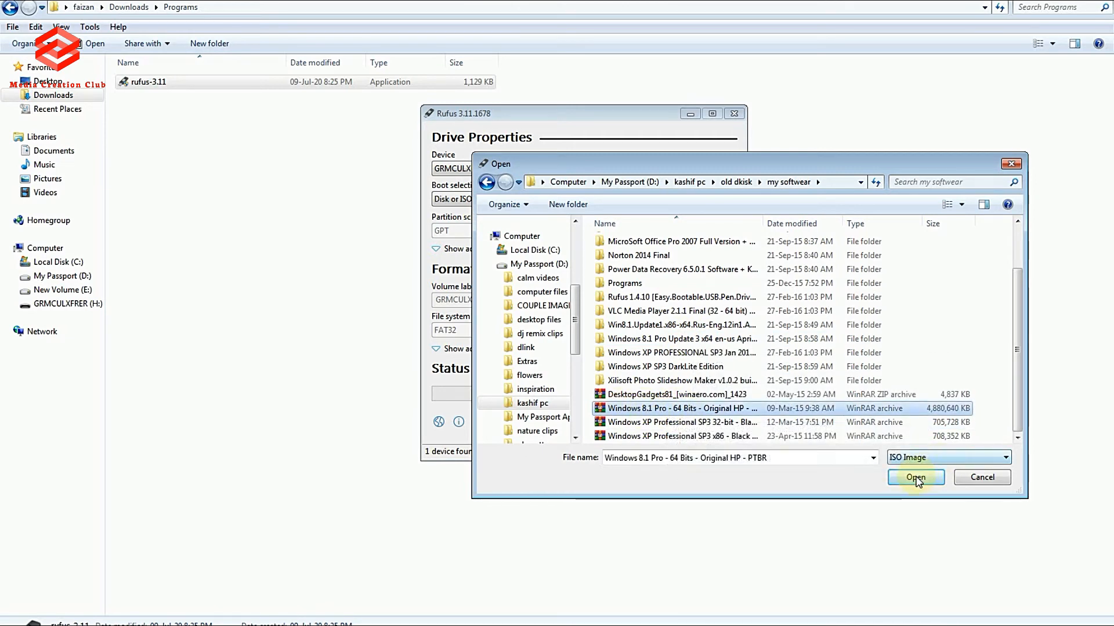
click(916, 476)
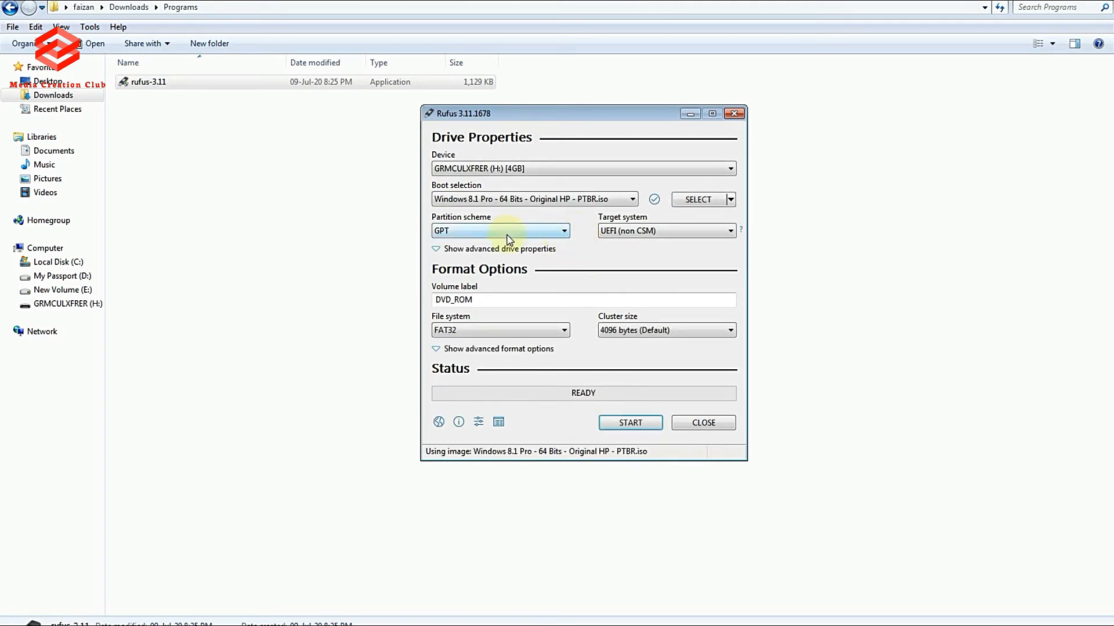
mouse_move(695, 241)
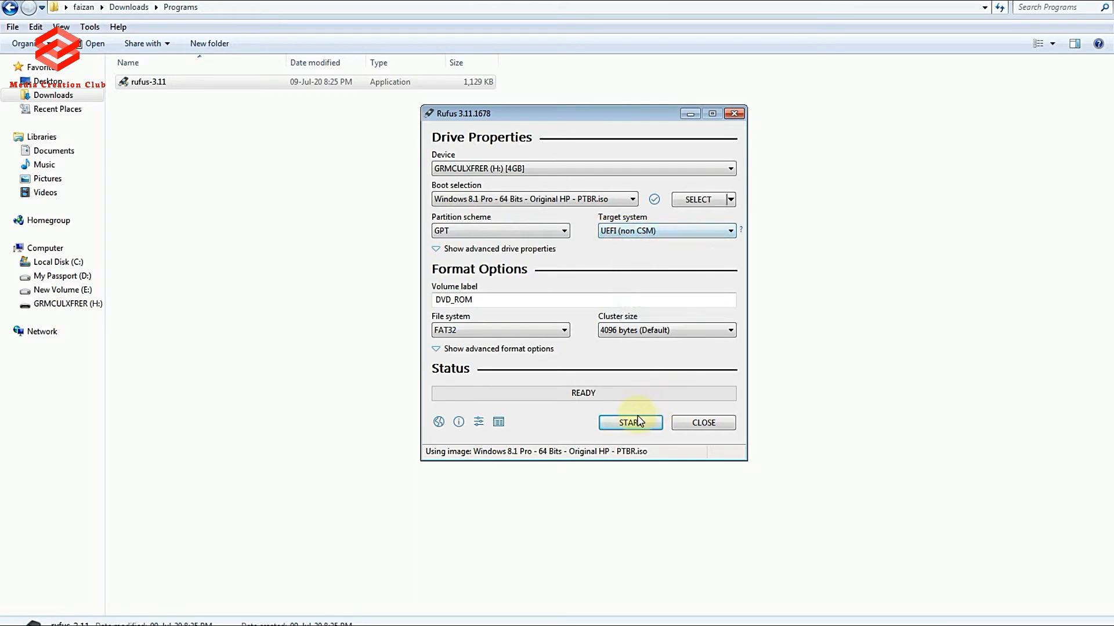
click(630, 423)
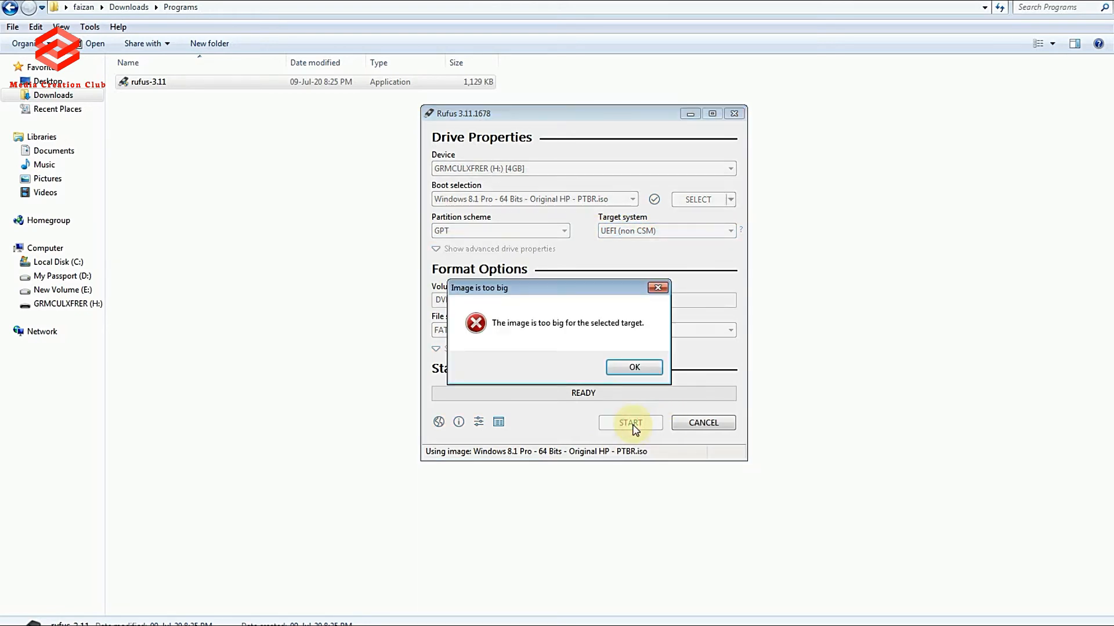
mouse_move(633, 367)
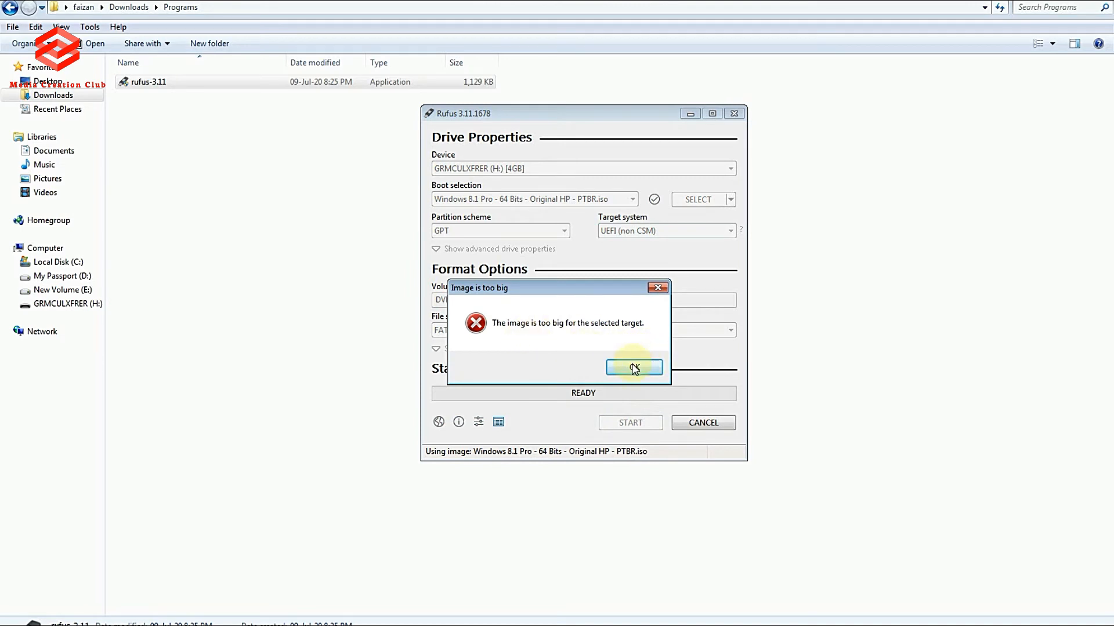
mouse_move(633, 334)
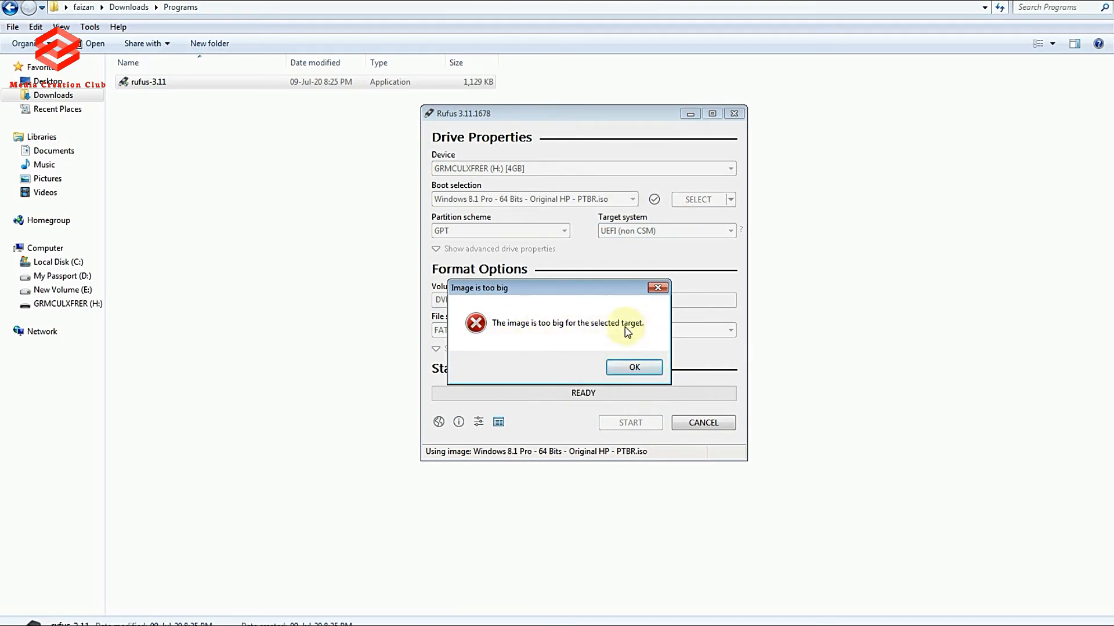
mouse_move(522, 176)
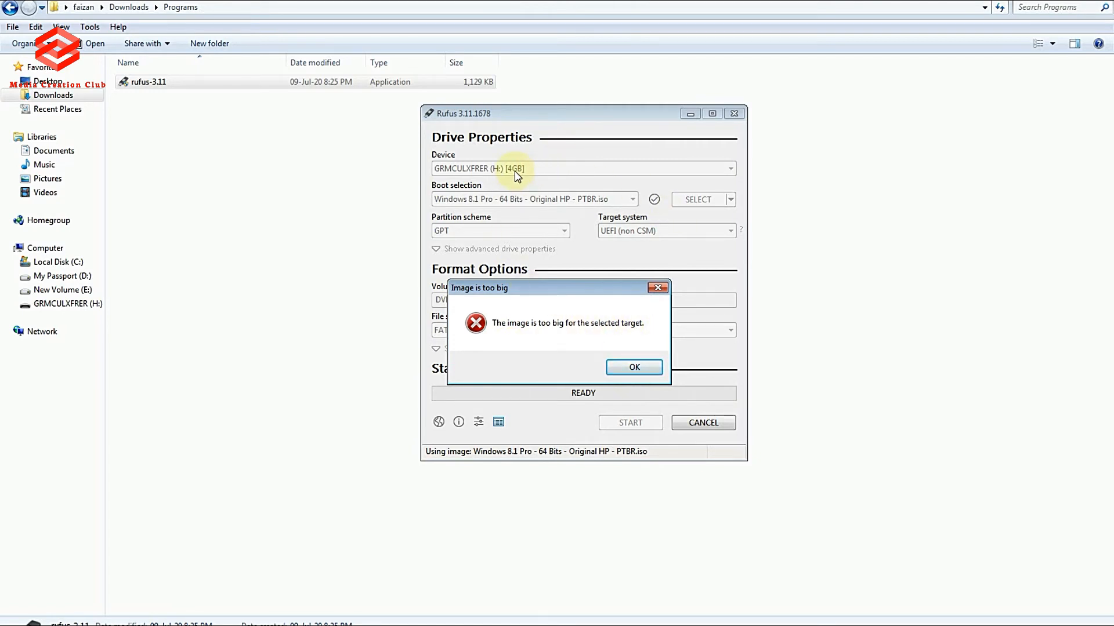
mouse_move(632, 367)
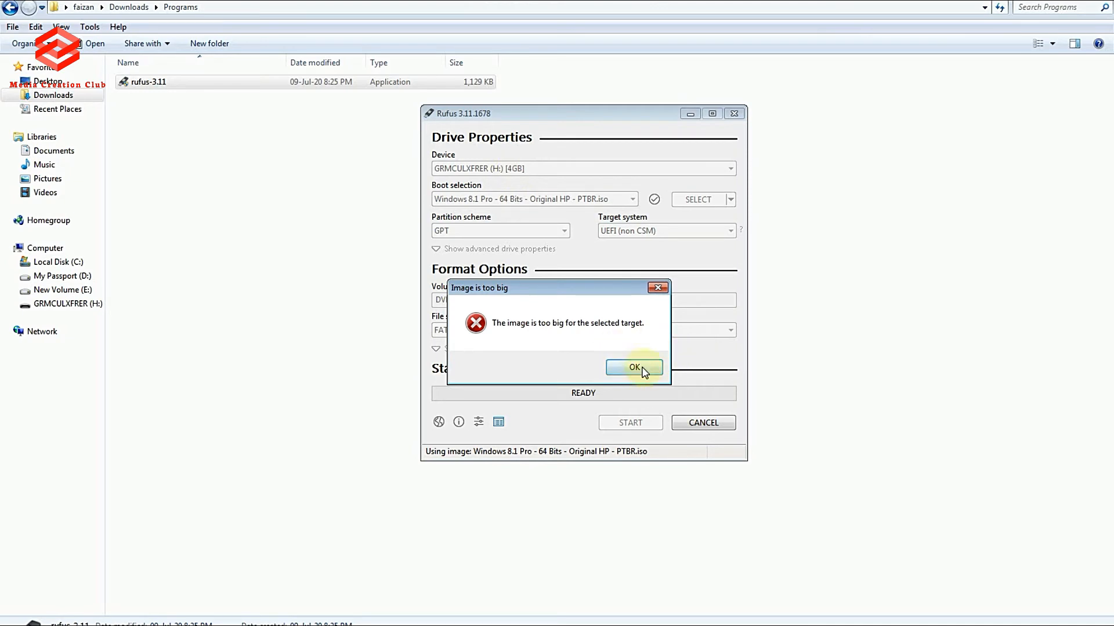
click(634, 367)
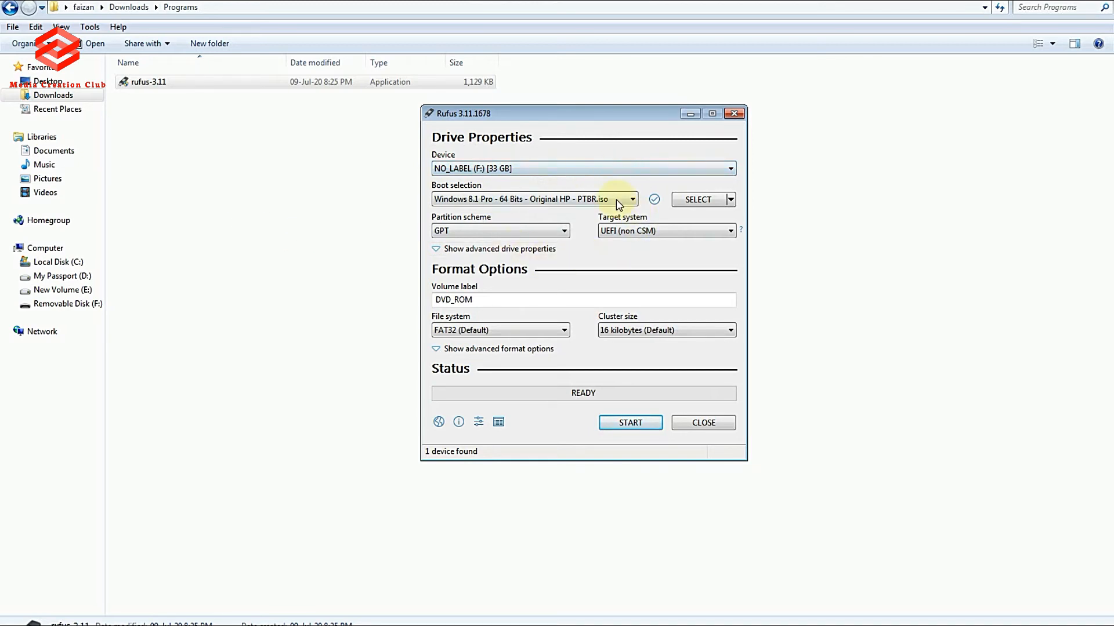
mouse_move(629, 423)
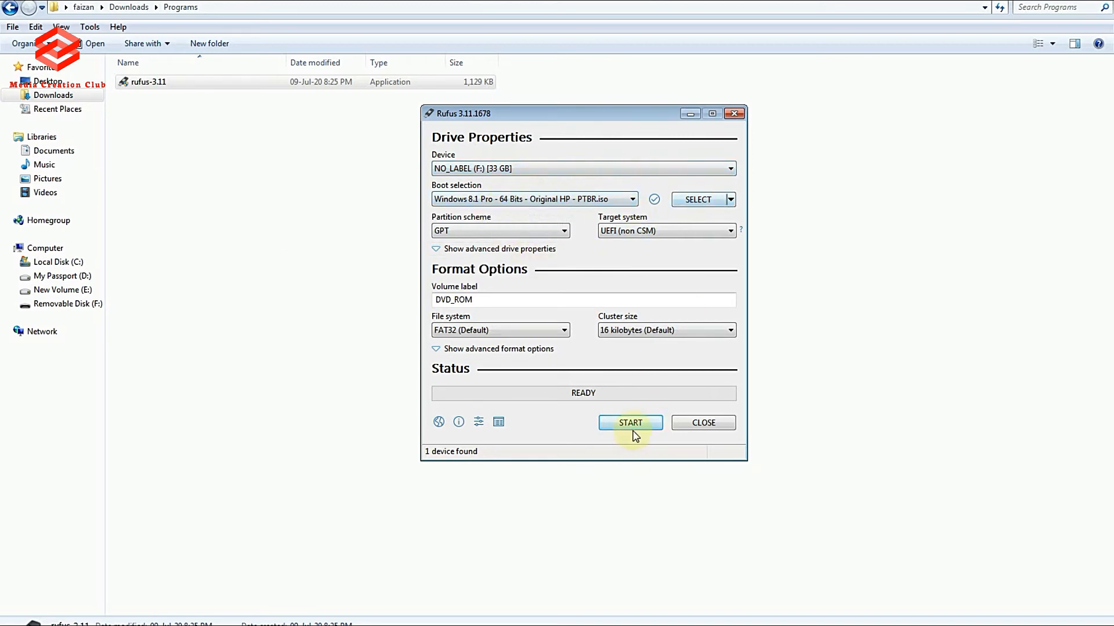
Step: Start writing to NO_LABEL (F:) [33 GB] and accept the data-erasure warning
click(630, 423)
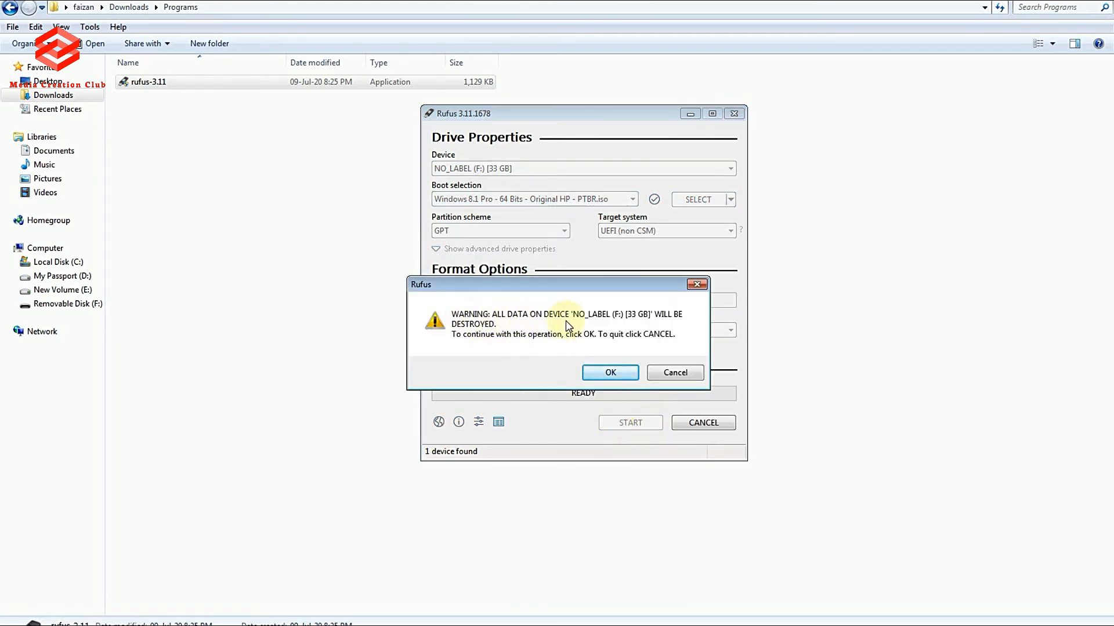
mouse_move(589, 344)
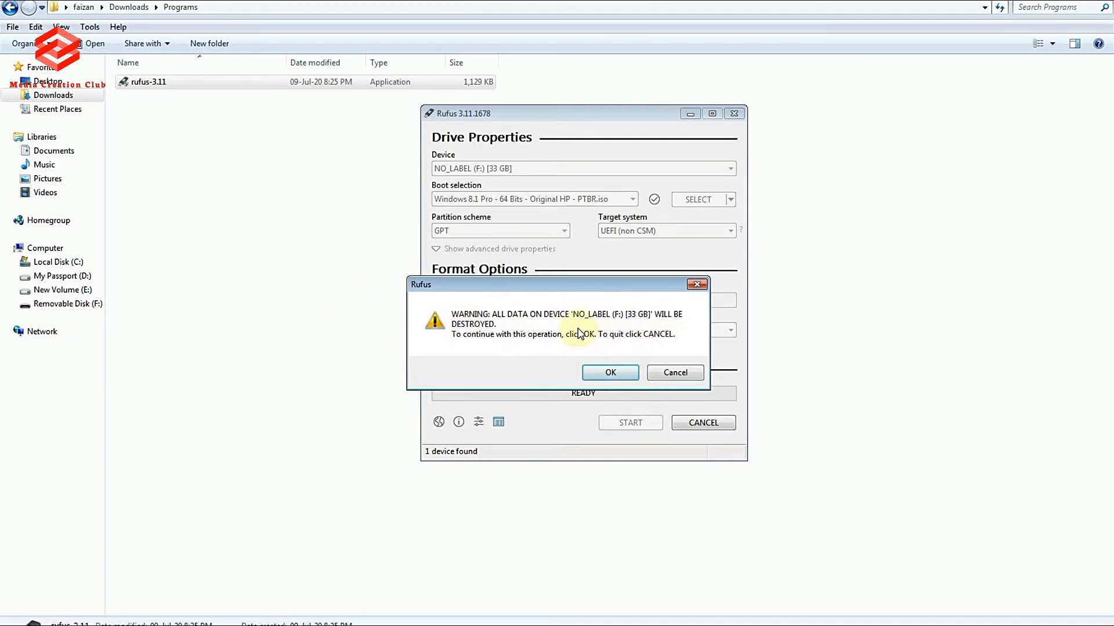
mouse_move(610, 373)
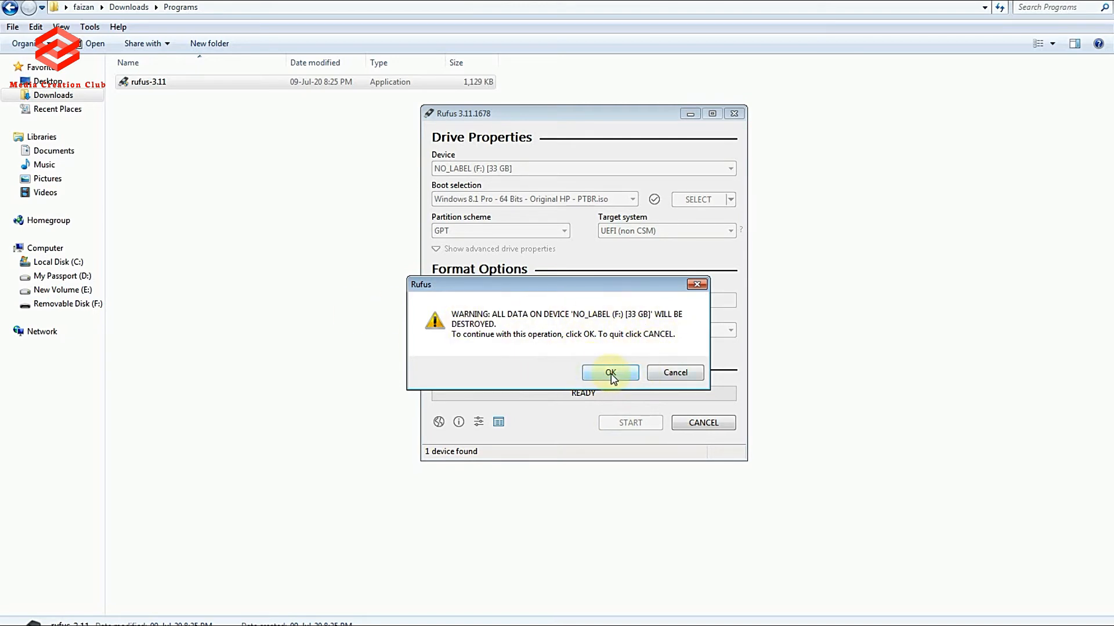
click(610, 373)
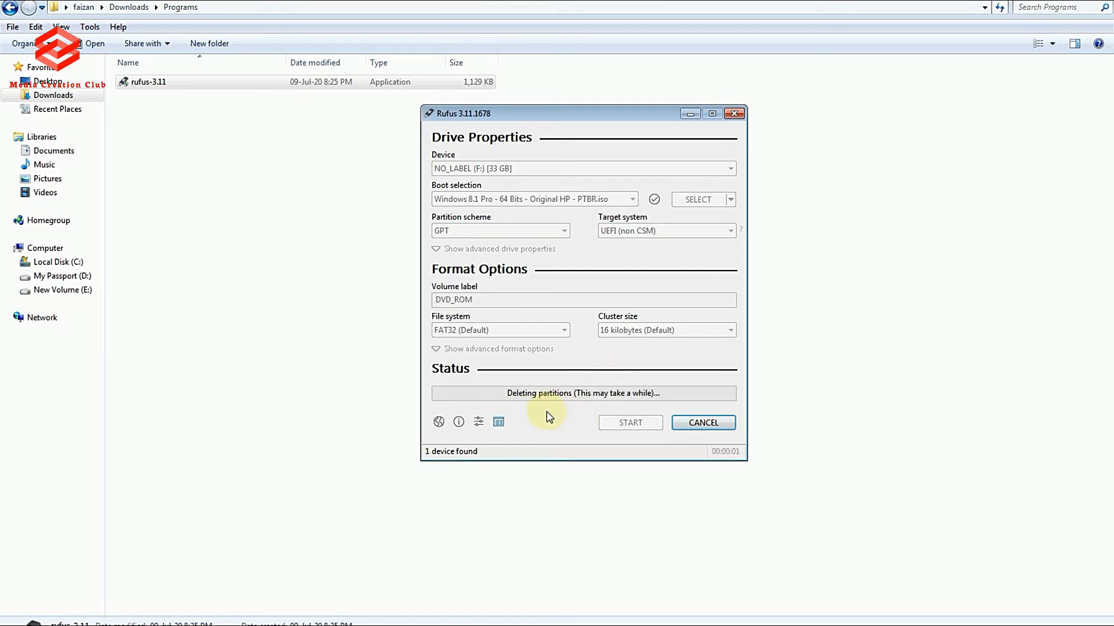
mouse_move(620, 399)
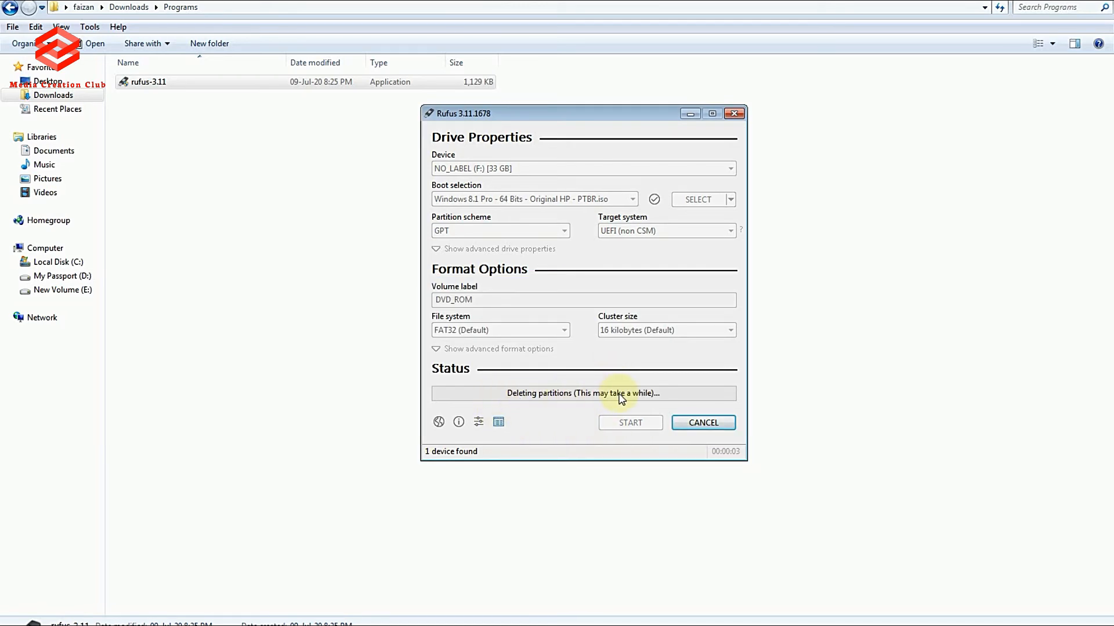
mouse_move(723, 382)
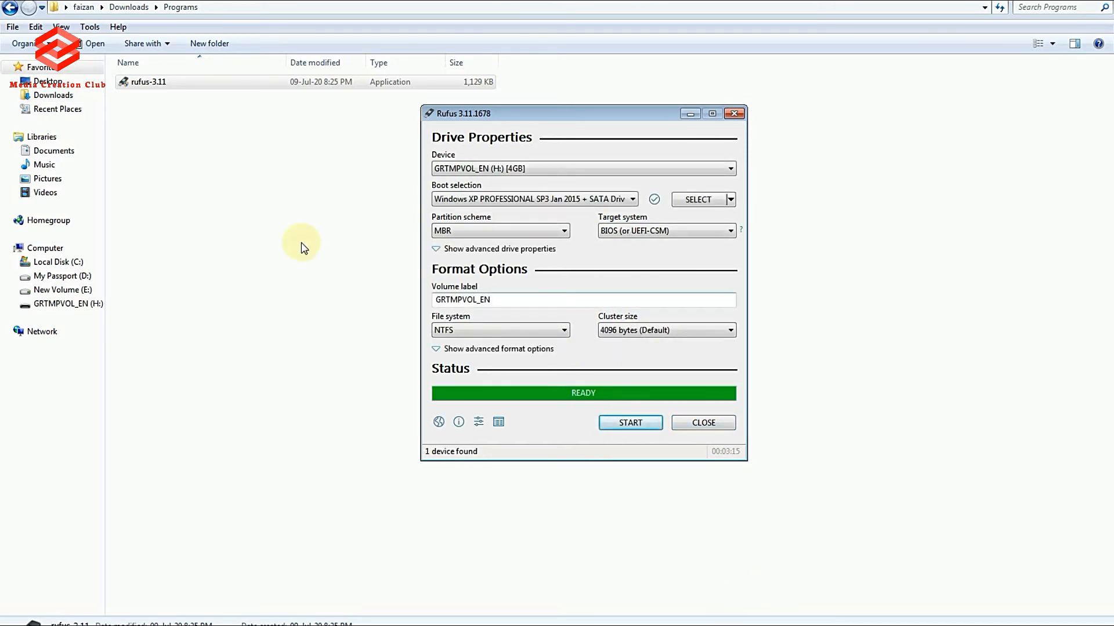
mouse_move(652, 398)
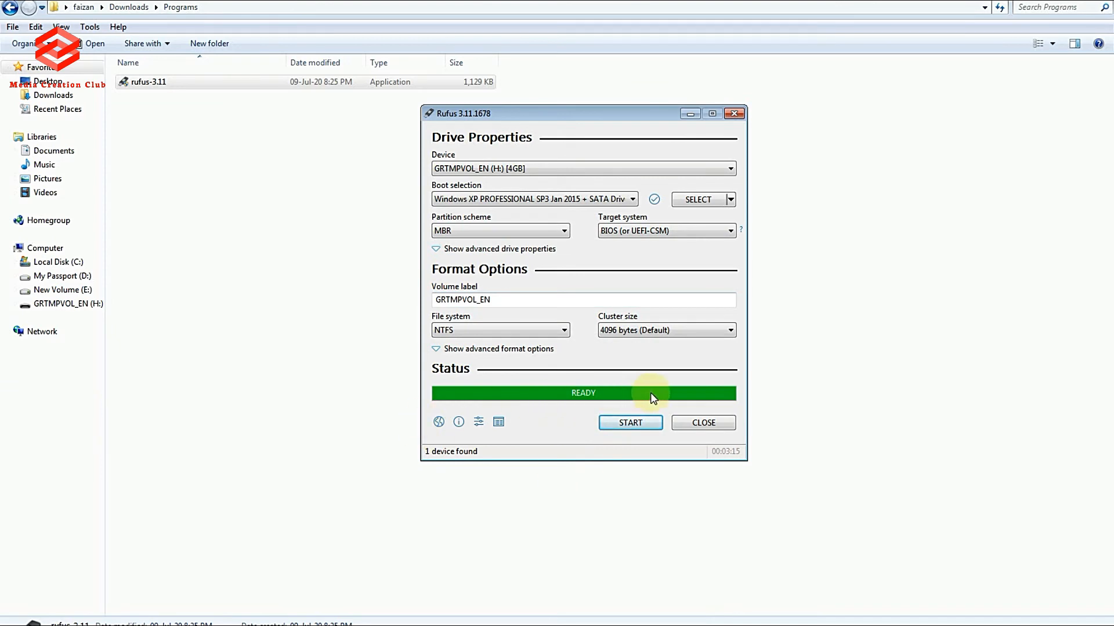
mouse_move(581, 397)
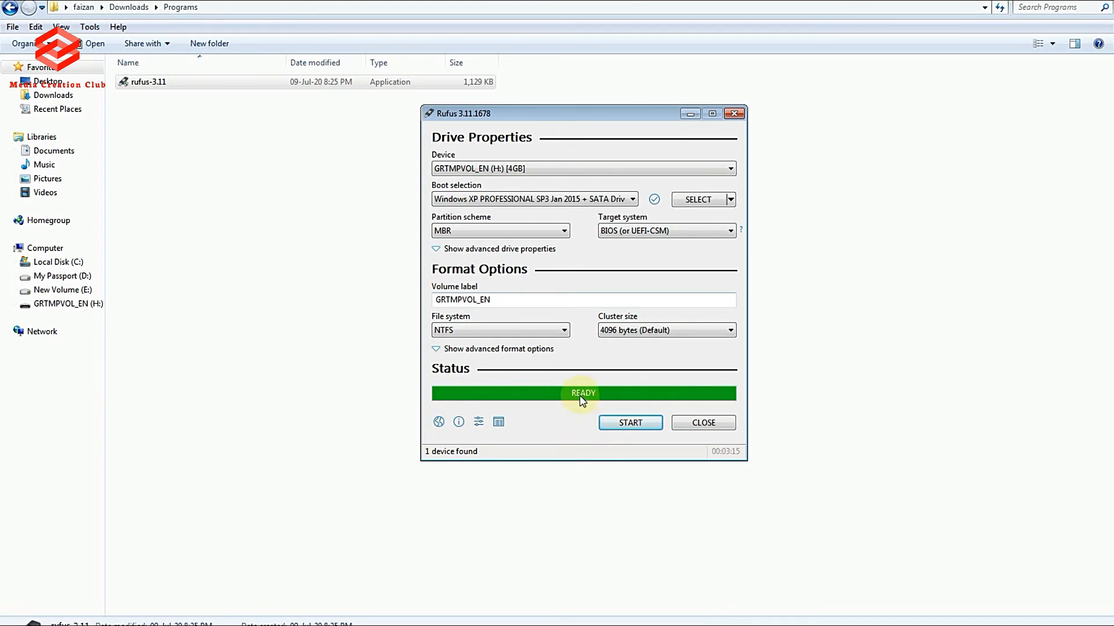
mouse_move(702, 423)
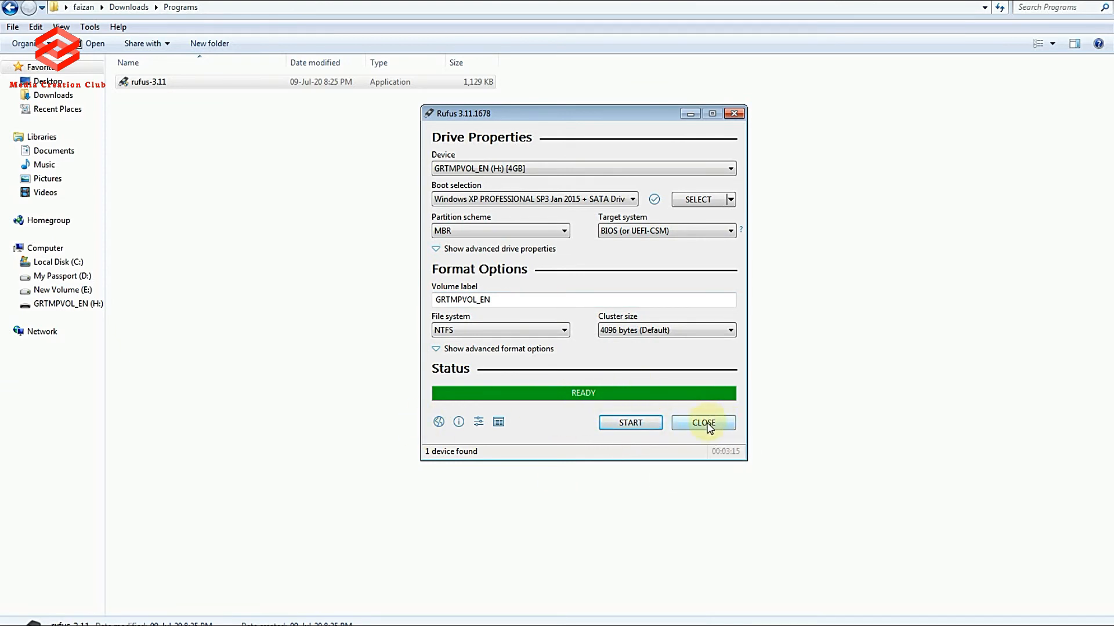
Step: Close Rufus once the write reports READY
click(703, 422)
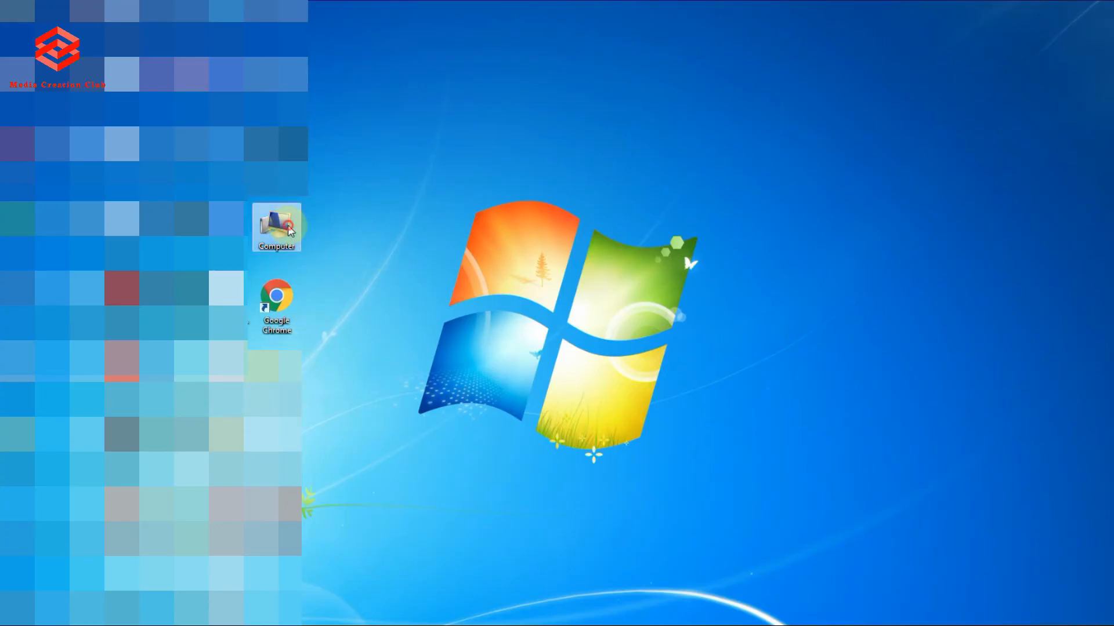
Step: Open Computer, then the GRTMPVOL_EN (H:) drive to view its setup files
double_click(276, 227)
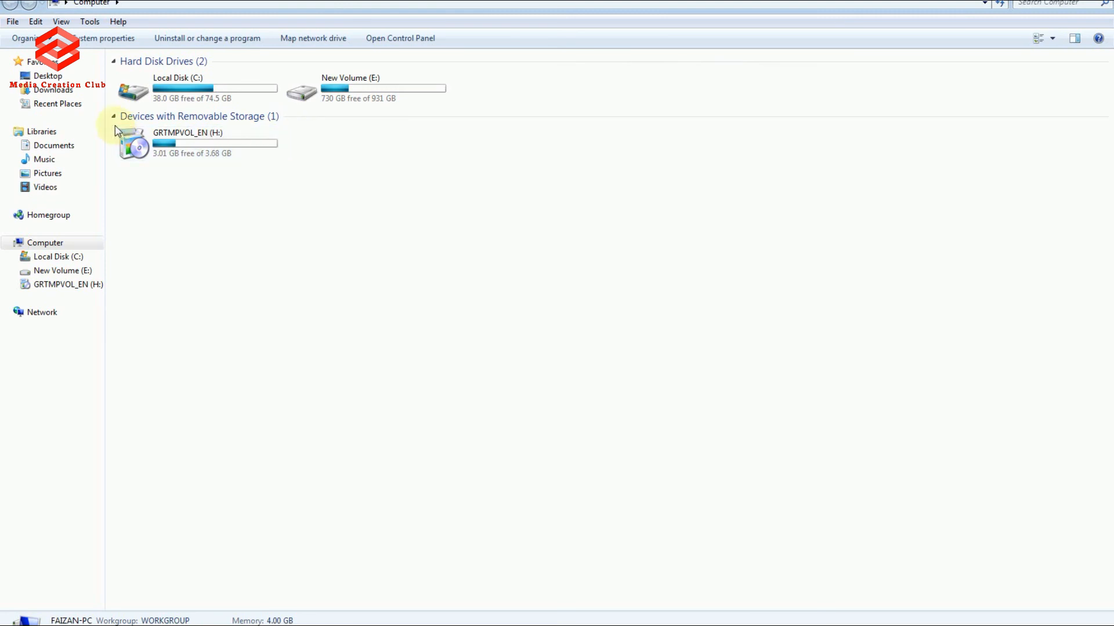
mouse_move(975, 197)
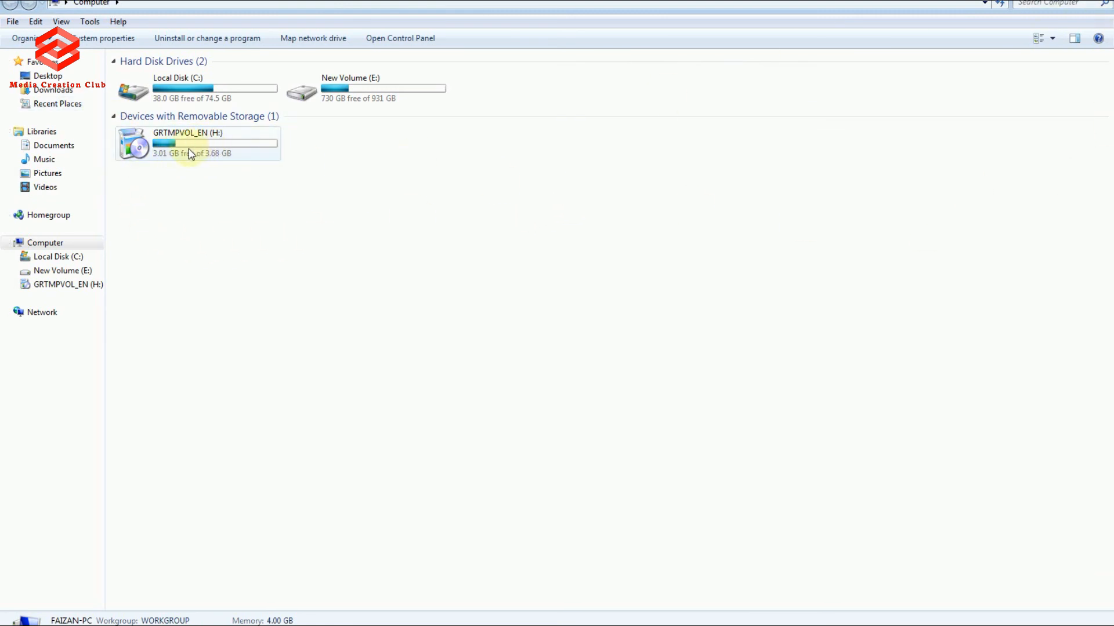
double_click(198, 142)
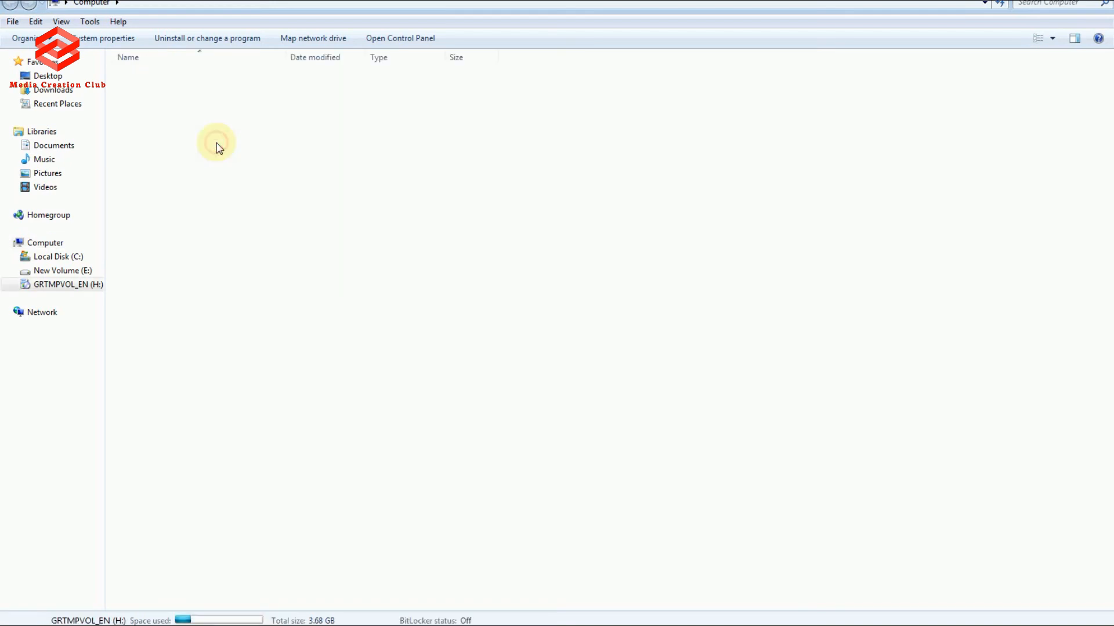
double_click(69, 284)
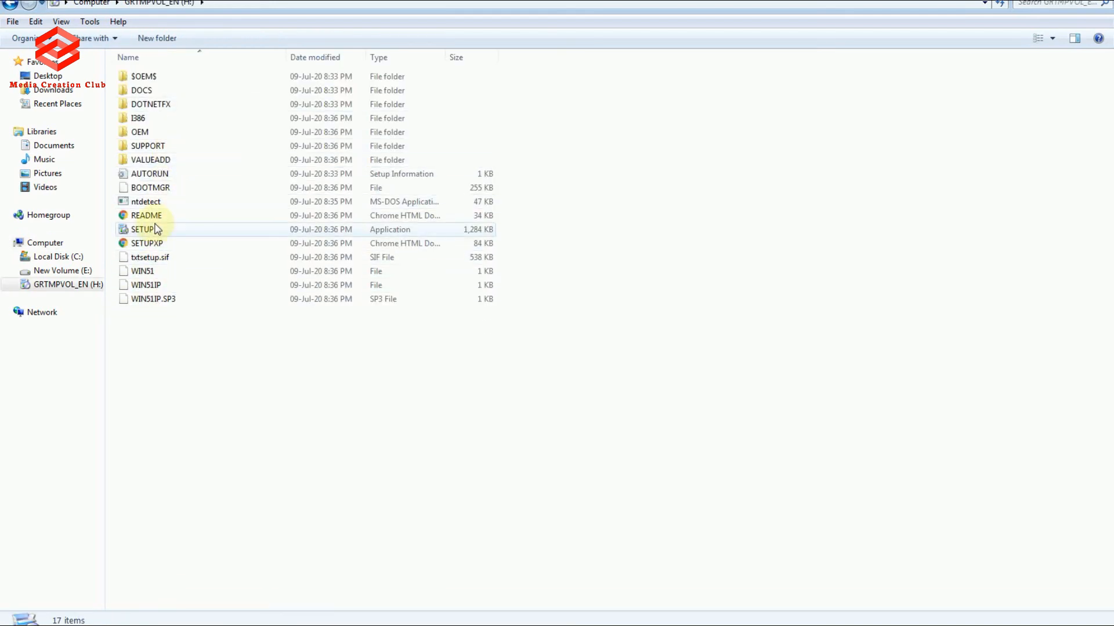